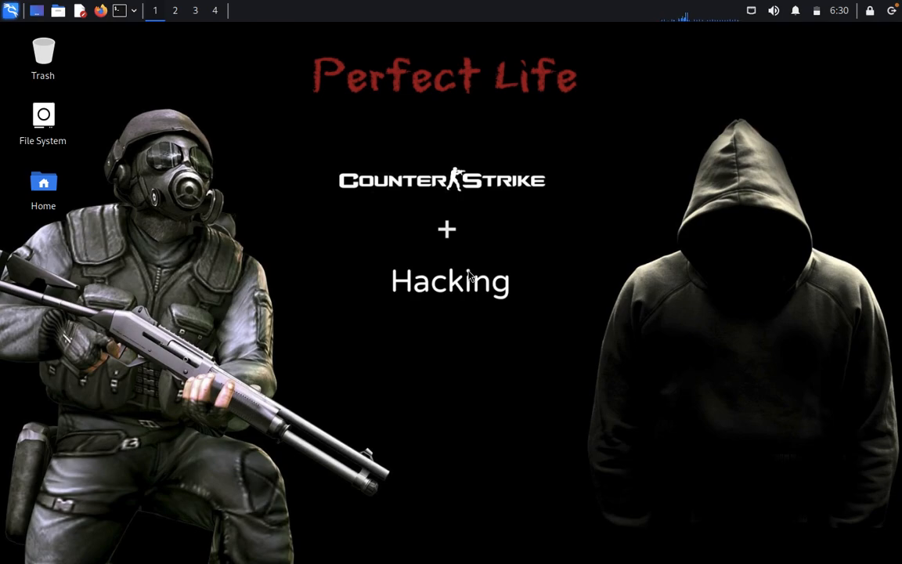
pyautogui.moveTo(113, 49)
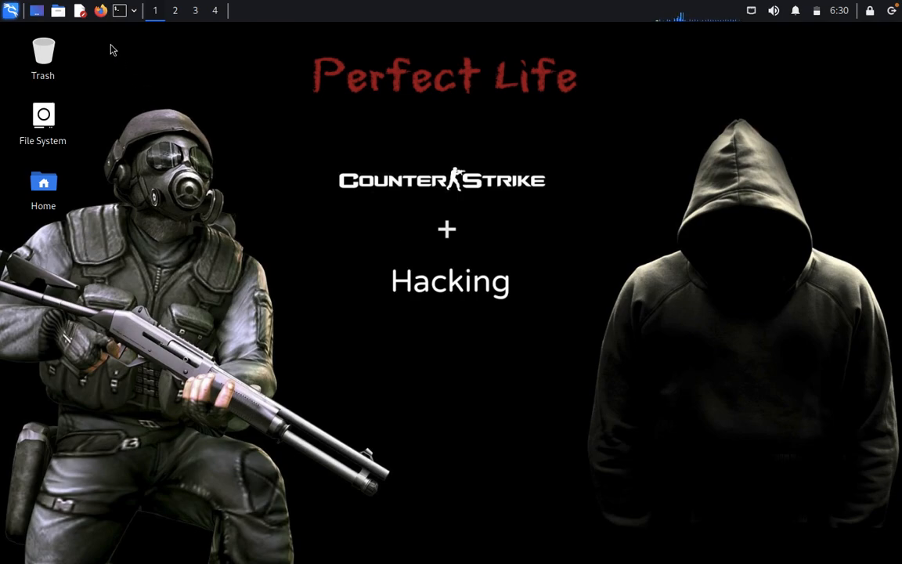
# Clone the CLZero repository from GitHub into the working directory.
pyautogui.click(119, 9)
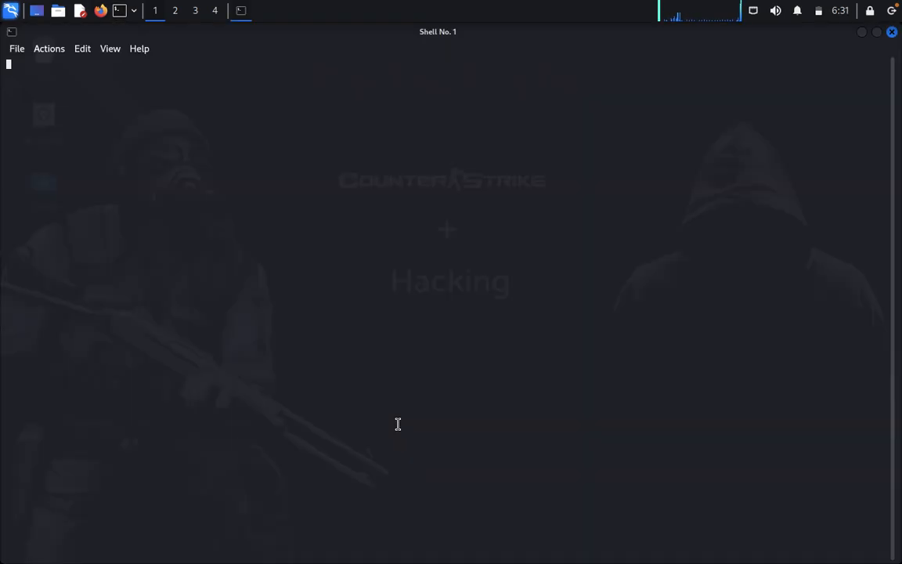
pyautogui.write('git clone https://github.com/projectdiscovery/naabu')
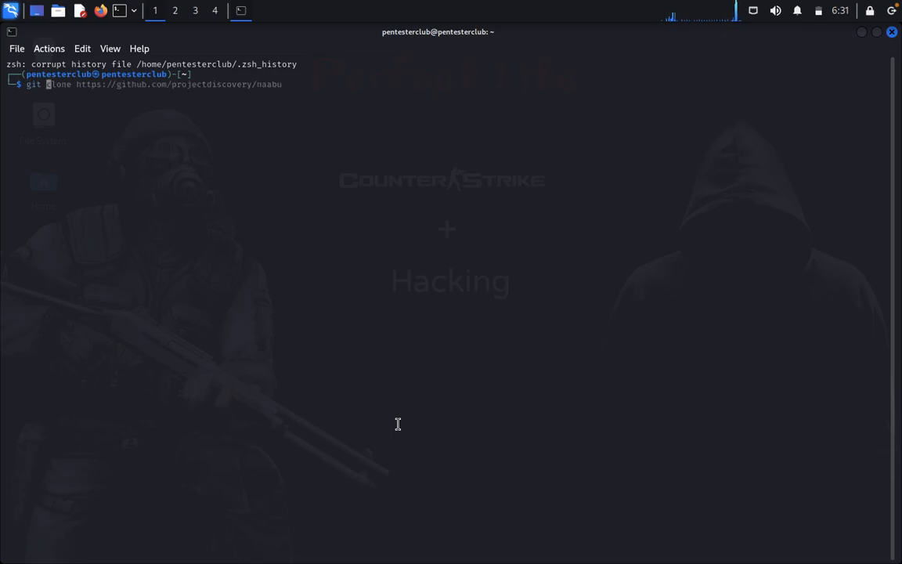
pyautogui.rightClick(397, 423)
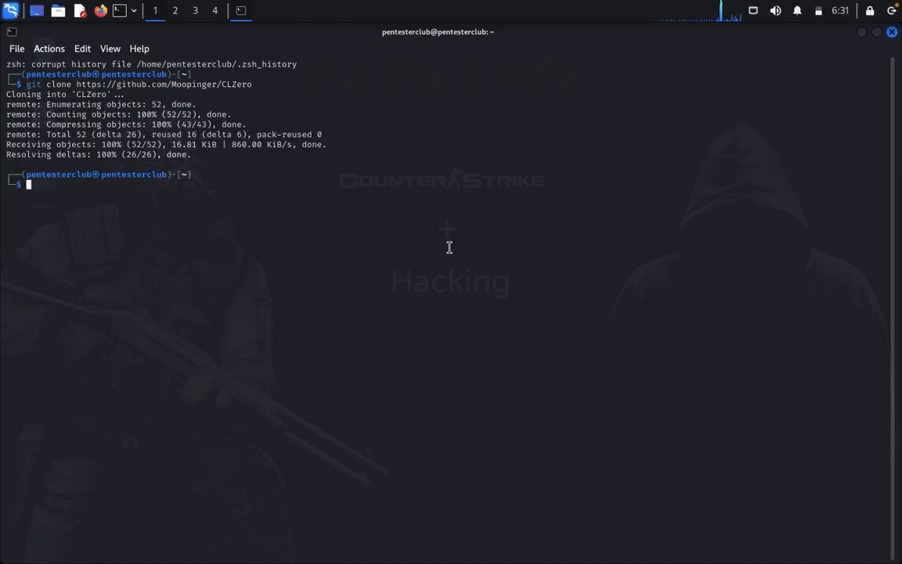
# Enter the CLZero folder, list its files and stage pip3 install -r requirements.txt.
pyautogui.write('cd /usr/share/wordlists/dirbuster/')
pyautogui.write('cd CLZero')
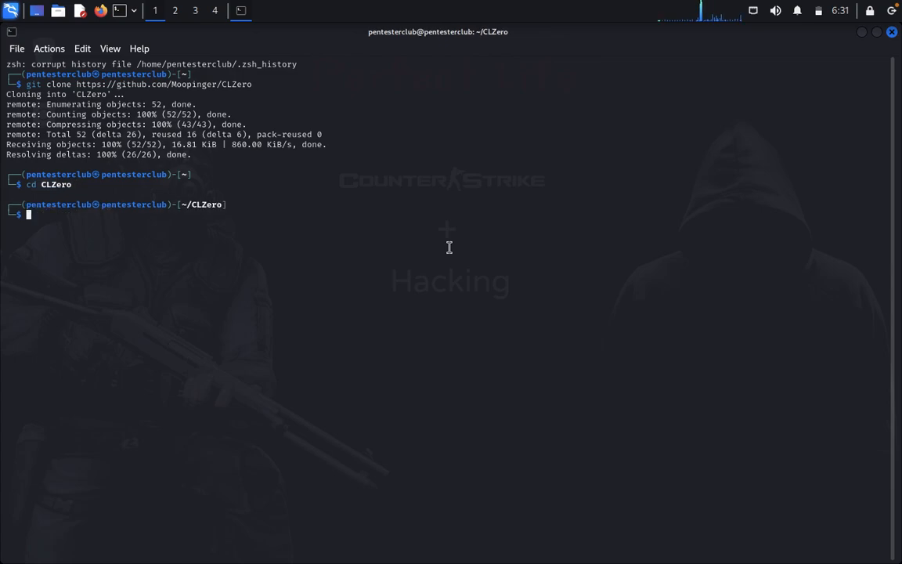
pyautogui.write('ls')
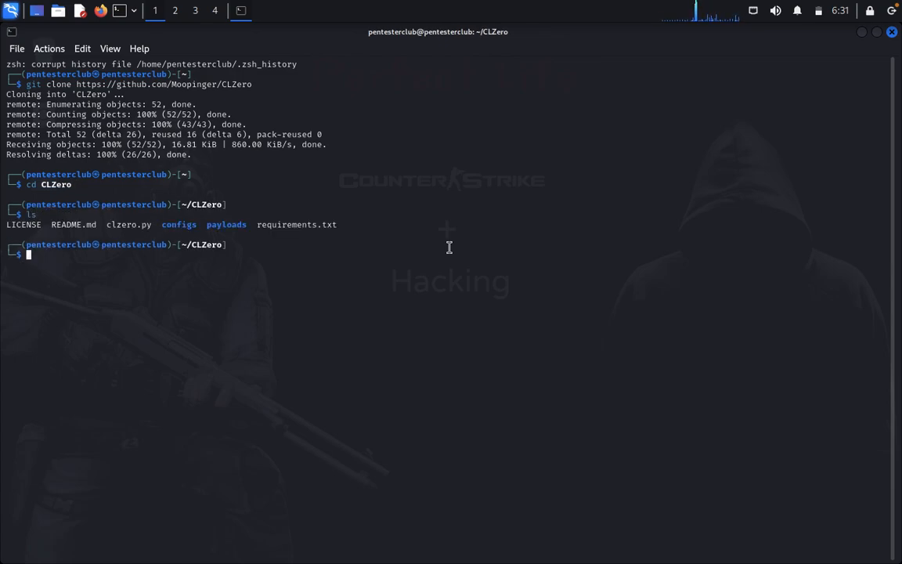
pyautogui.write('pip3 install -r requirements.txt')
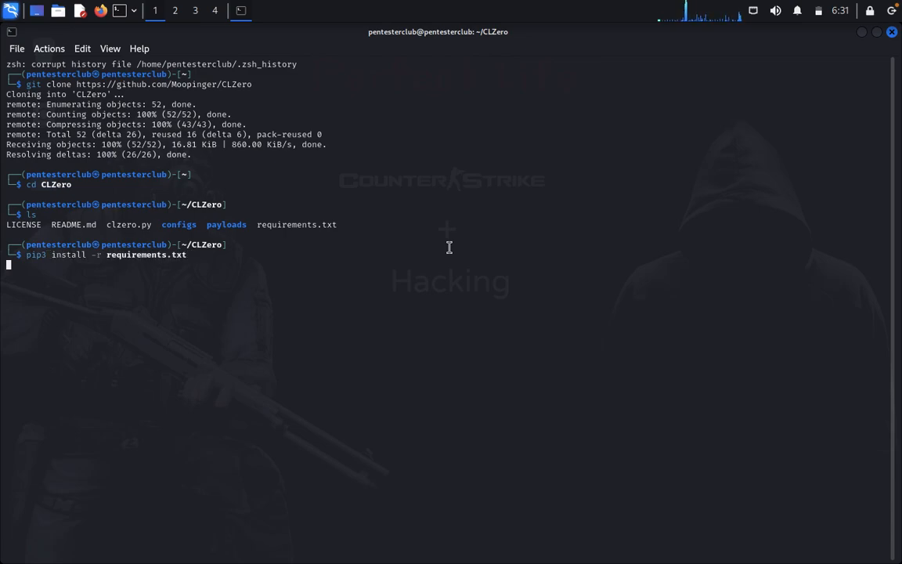
# Run the requirements install, which reports colorama already satisfied.
pyautogui.press('Return')
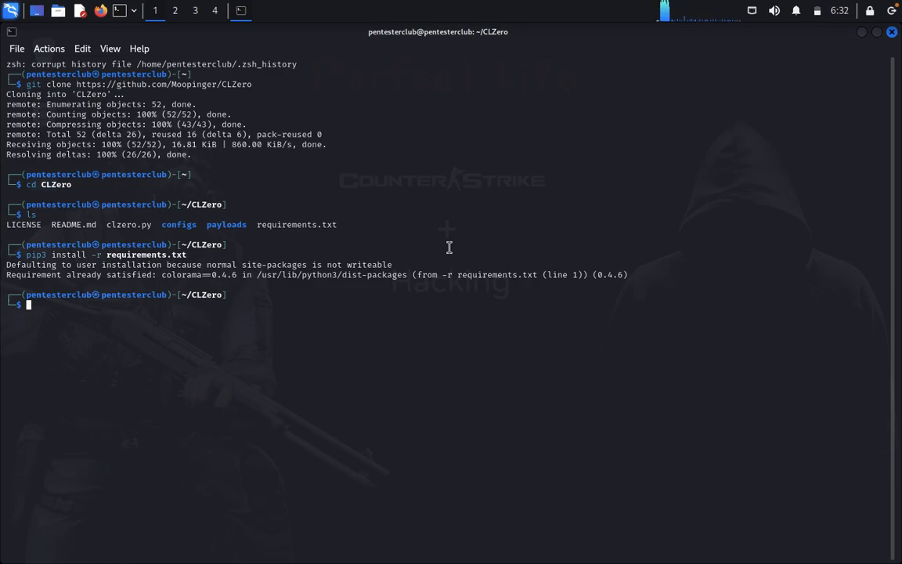
# Run python3 clzero.py with no arguments to print its usage and options.
pyautogui.write('python3 analyticsrelationships.py -u airbnb.com')
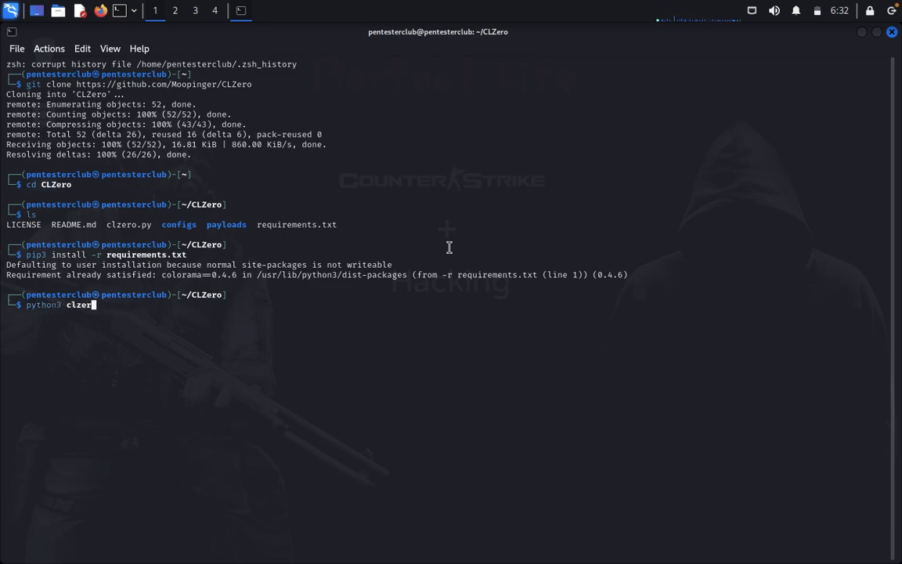
pyautogui.write('.py')
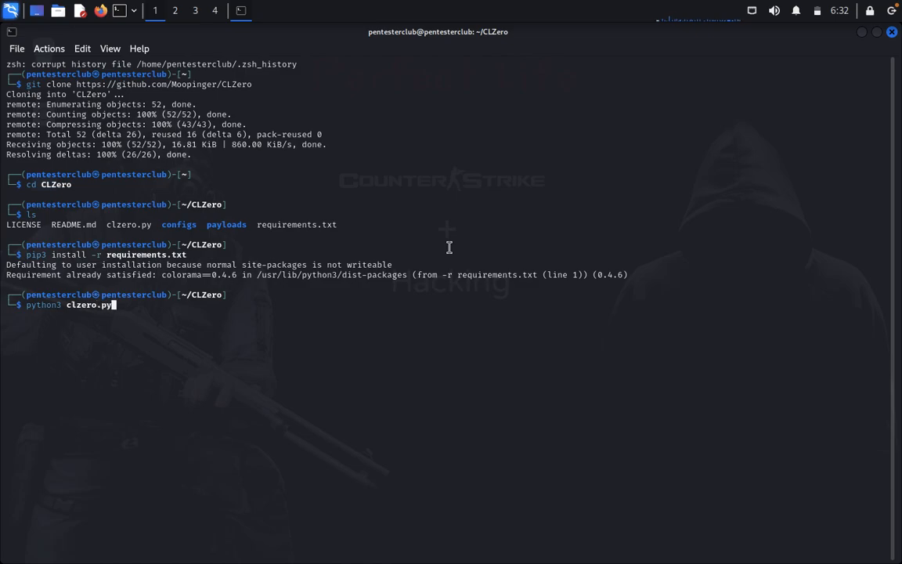
pyautogui.press('Return')
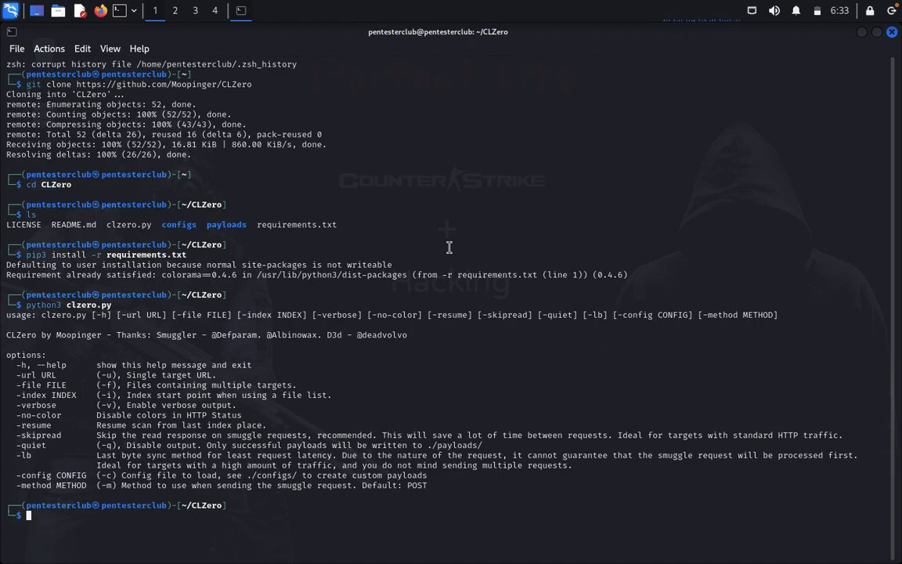
pyautogui.write('python3 clzero.py')
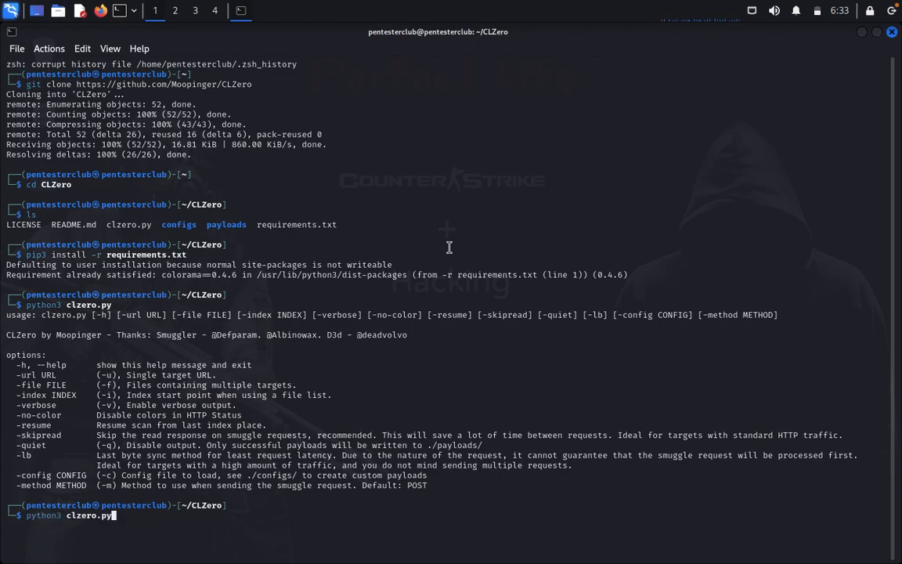
pyautogui.write('-ur')
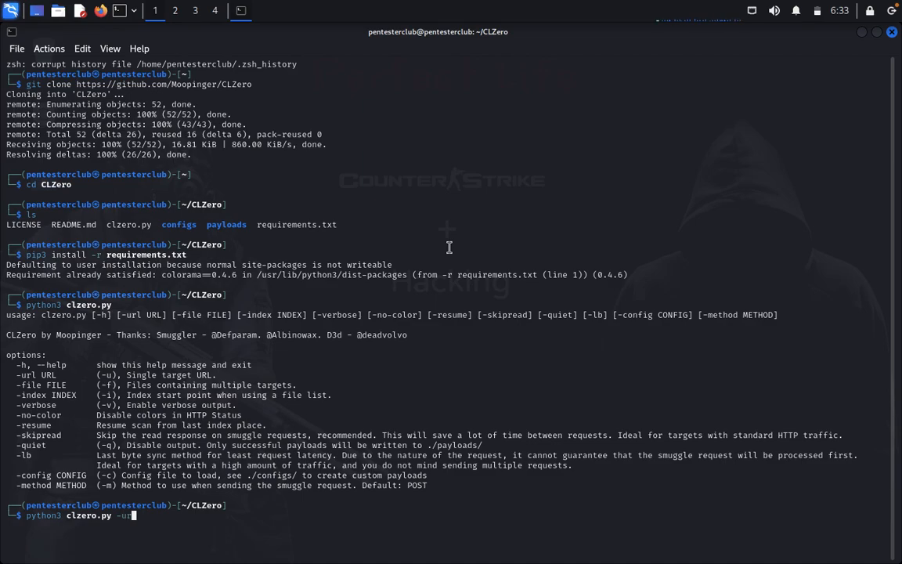
pyautogui.write('l')
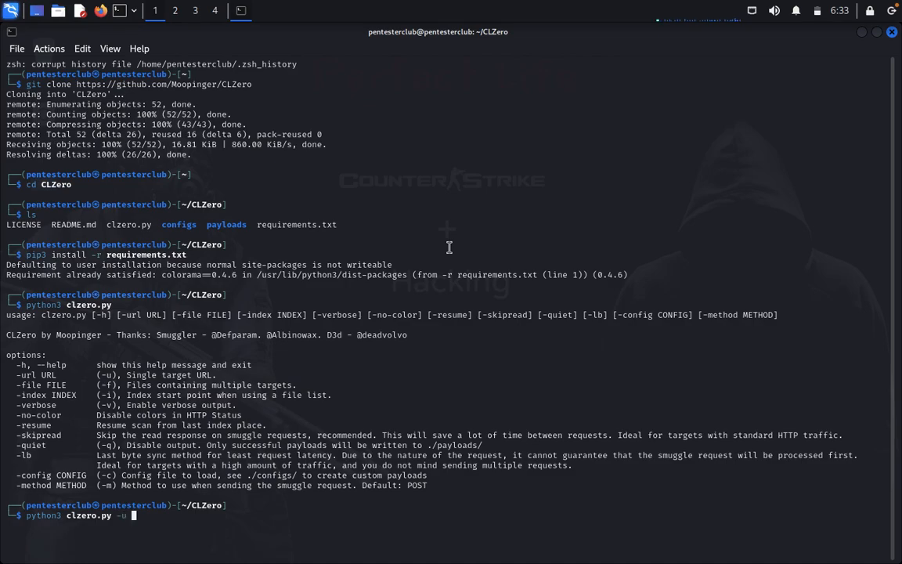
pyautogui.write('http://test')
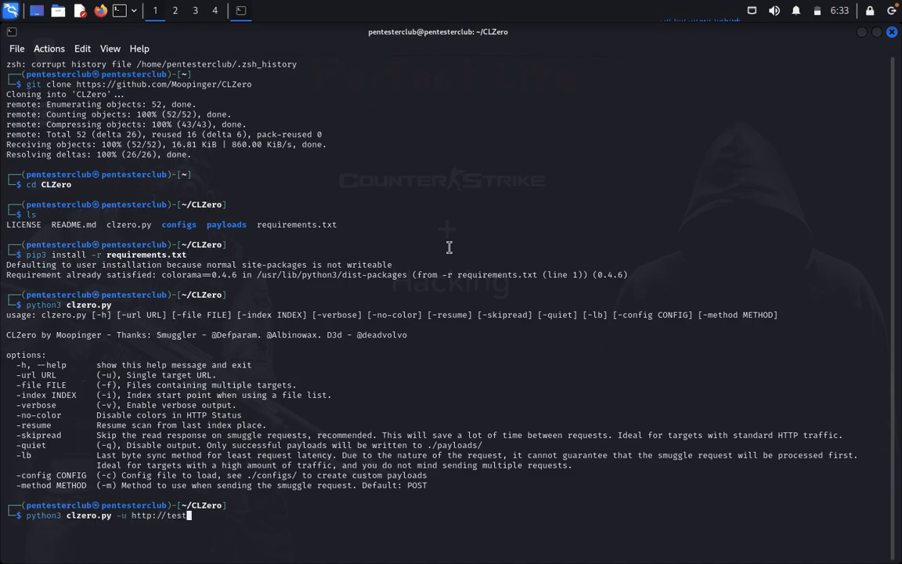
pyautogui.write('php.vu')
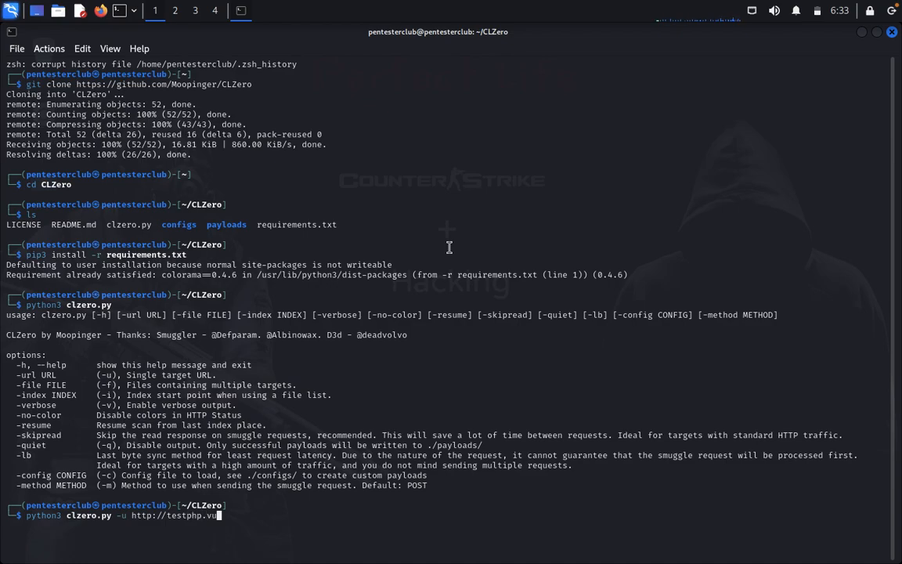
pyautogui.write('lnweb.com')
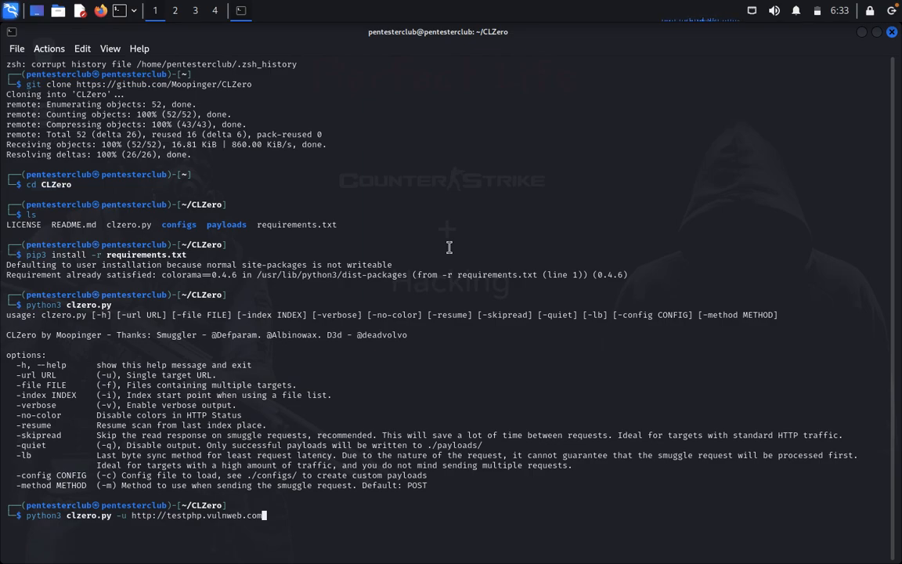
pyautogui.write('/ -')
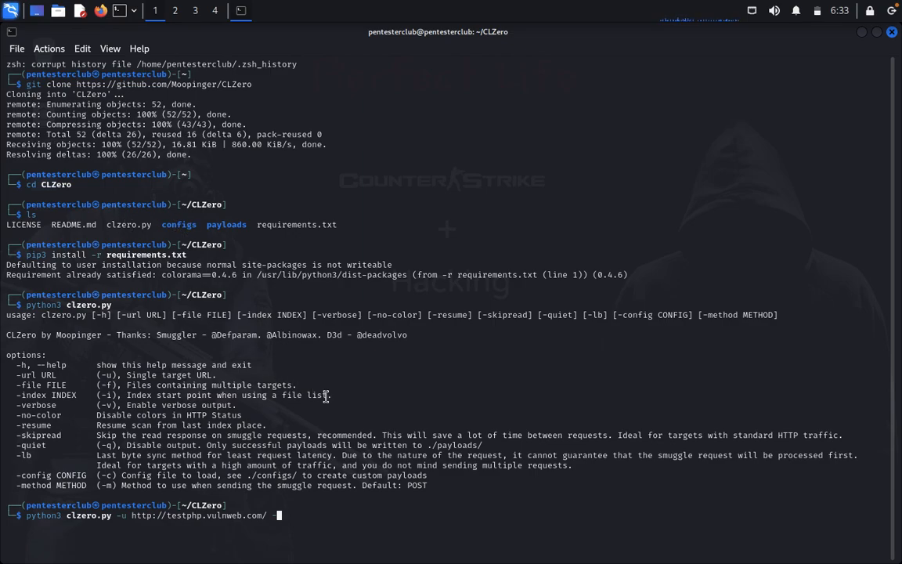
# Append -c configs/default.py to the command without running it yet.
pyautogui.write('c')
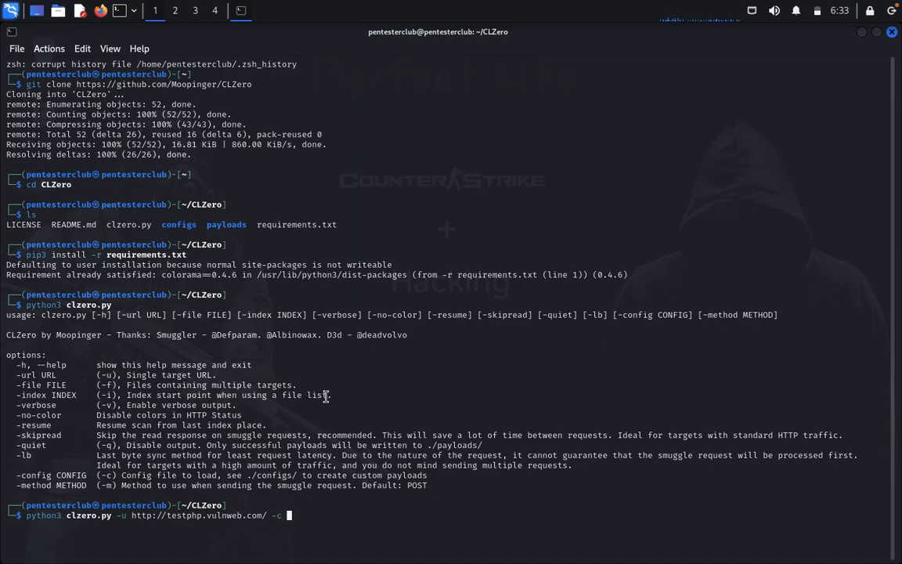
pyautogui.write('configs')
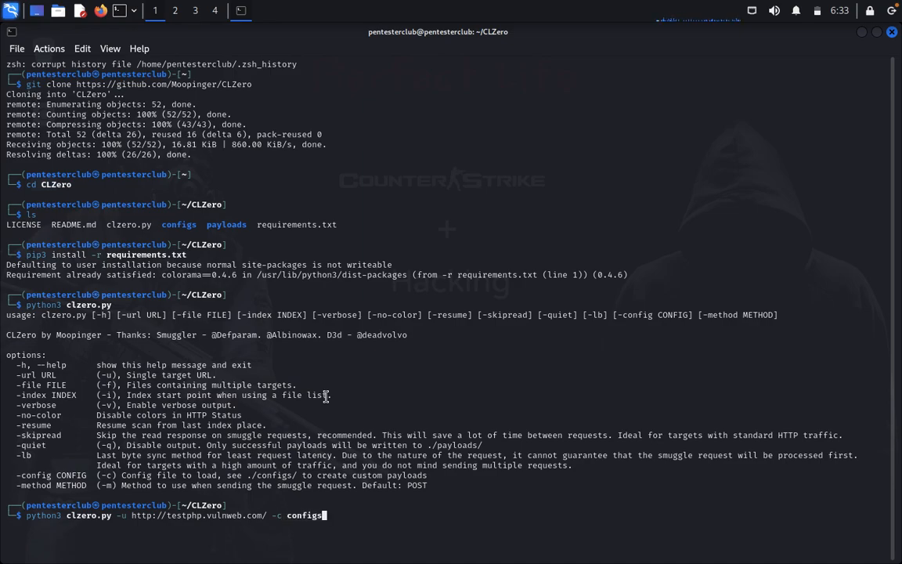
pyautogui.write('/')
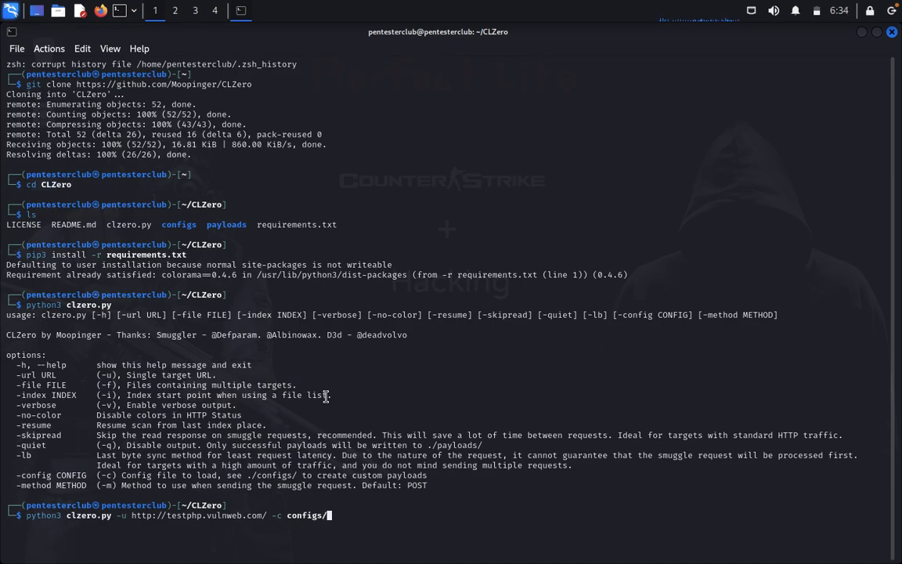
pyautogui.write('defau')
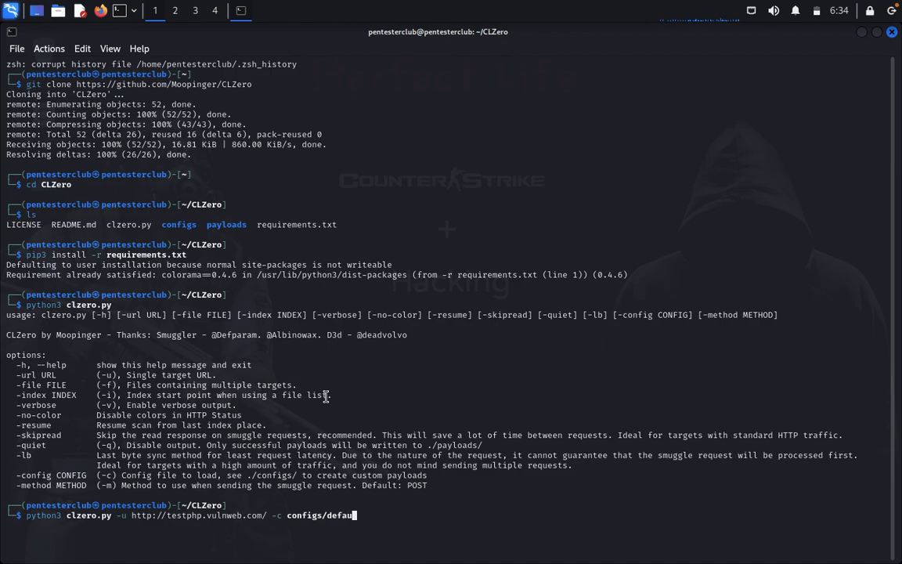
pyautogui.write('lt')
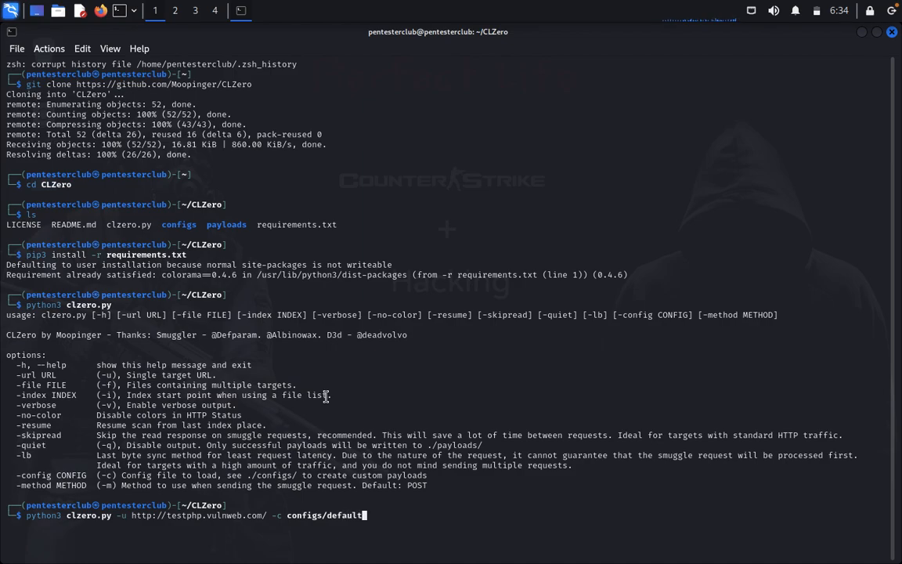
pyautogui.write('.py')
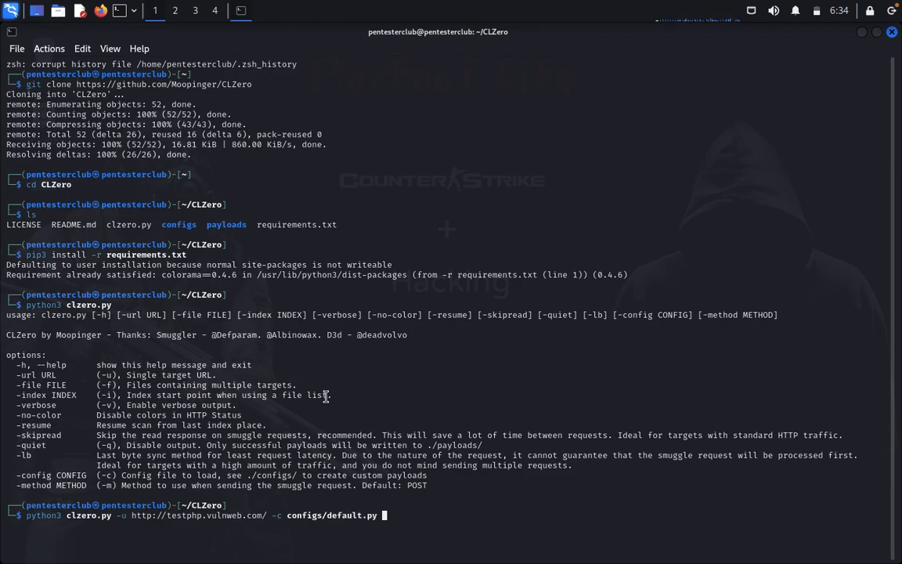
# Run the scan and follow its payload results reporting 400 and 200 statuses.
pyautogui.press('Return')
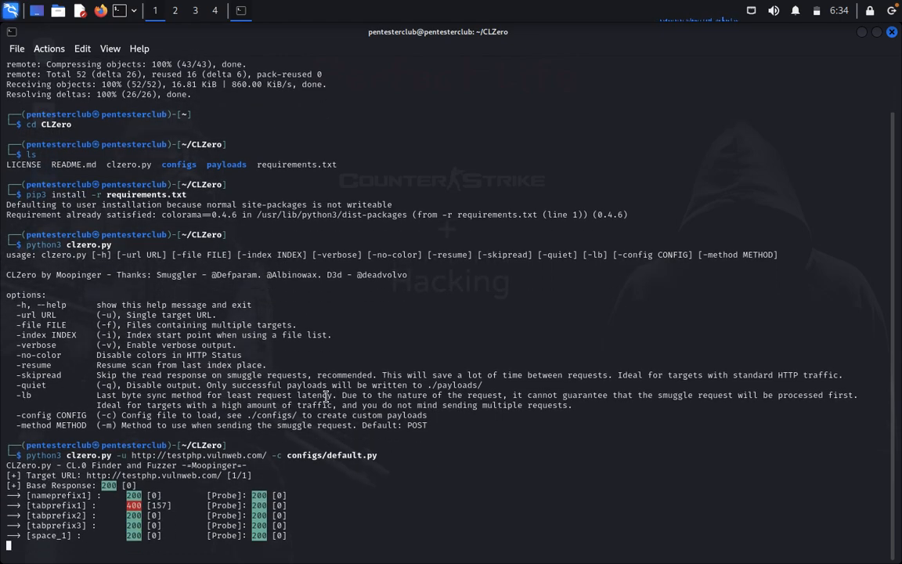
pyautogui.scroll(-3)
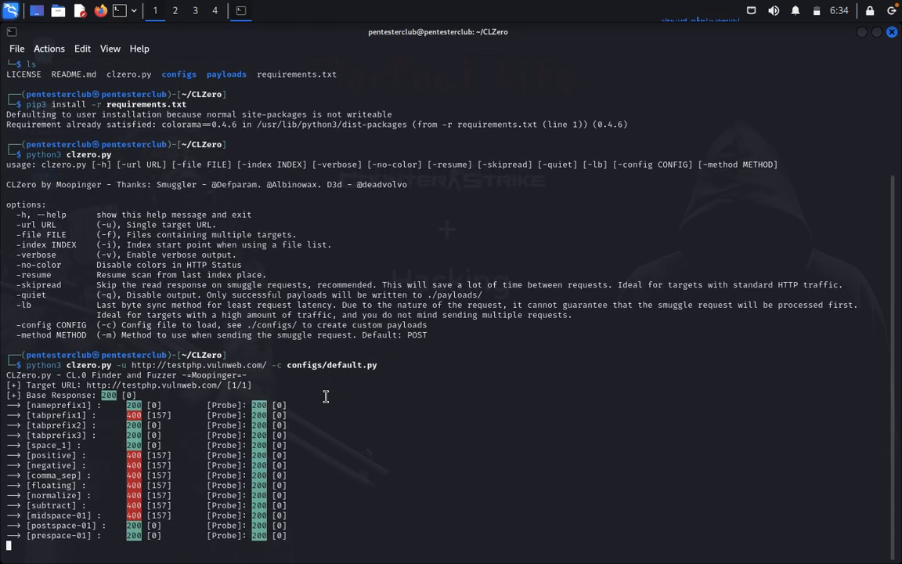
pyautogui.scroll(-3)
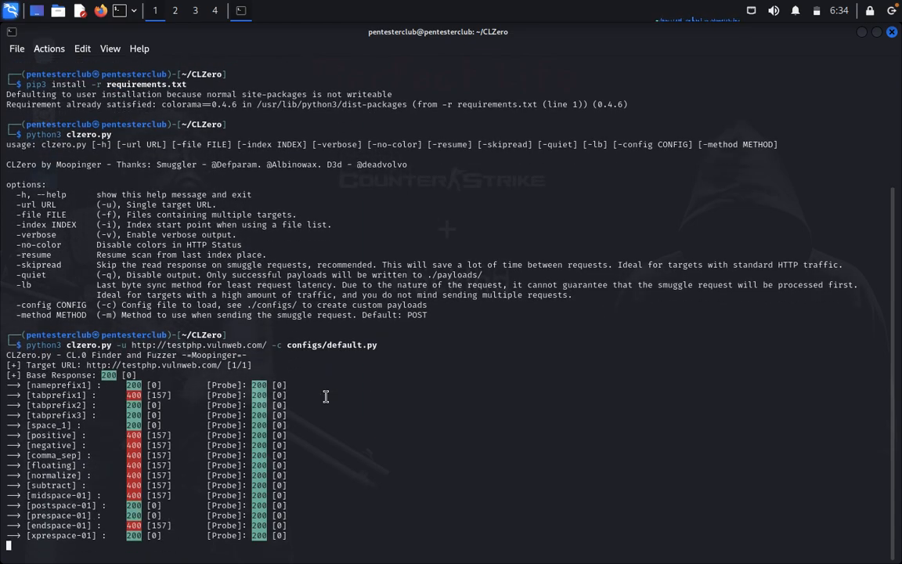
pyautogui.scroll(-3)
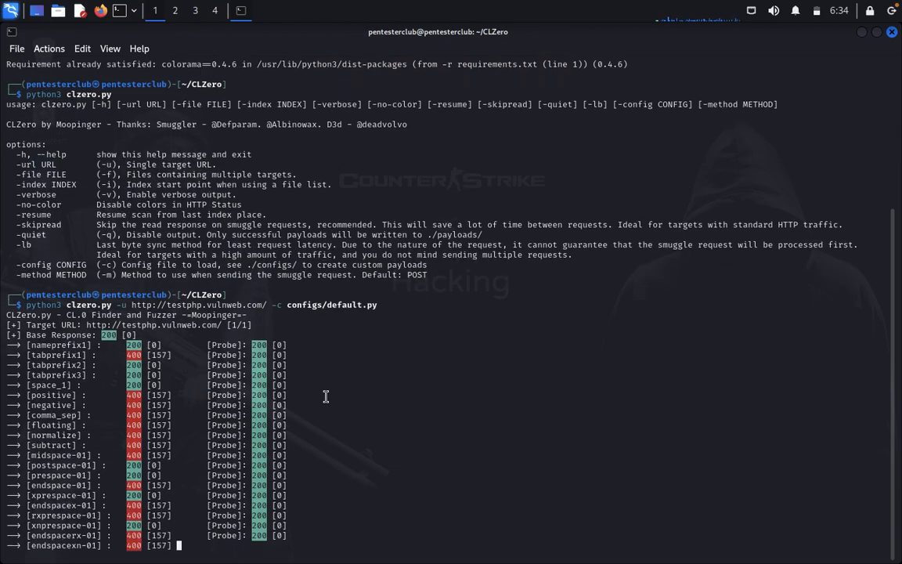
pyautogui.scroll(-3)
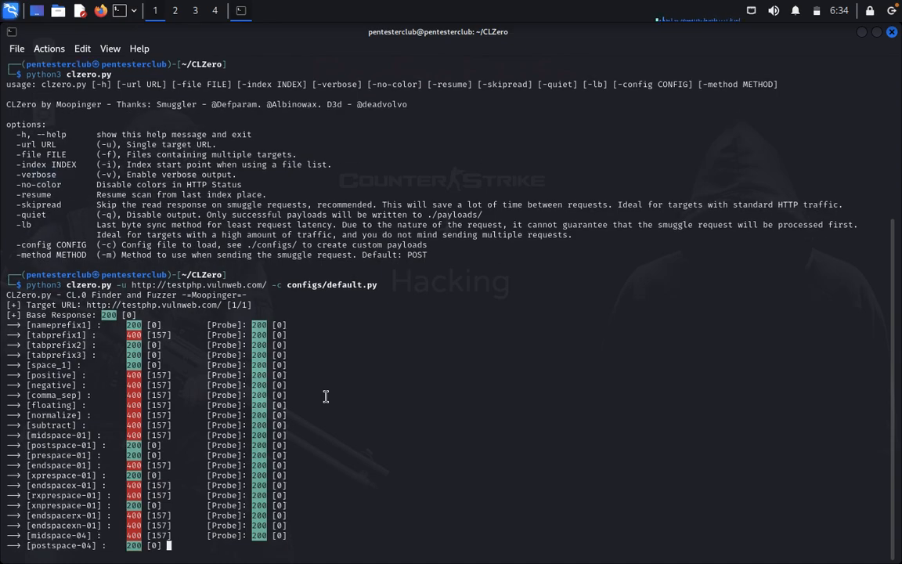
pyautogui.scroll(-3)
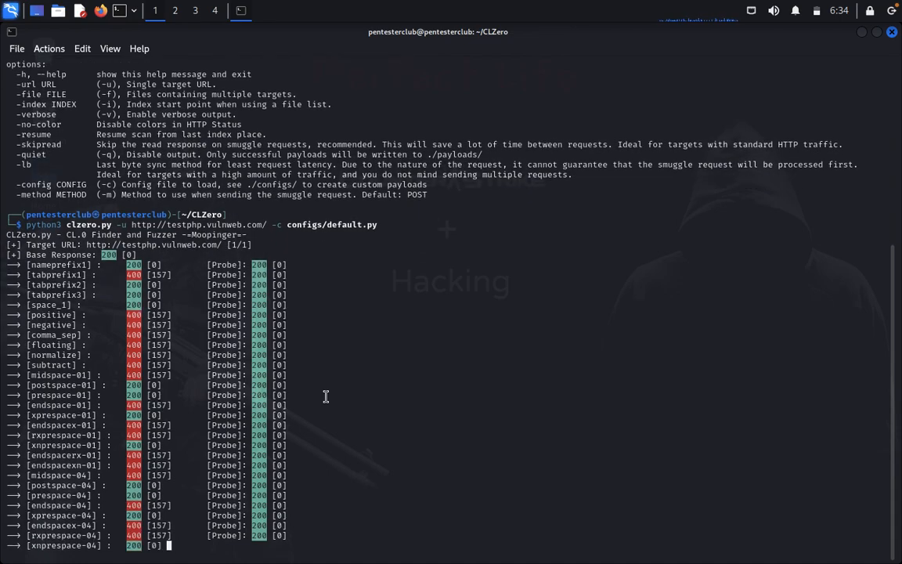
pyautogui.scroll(-3)
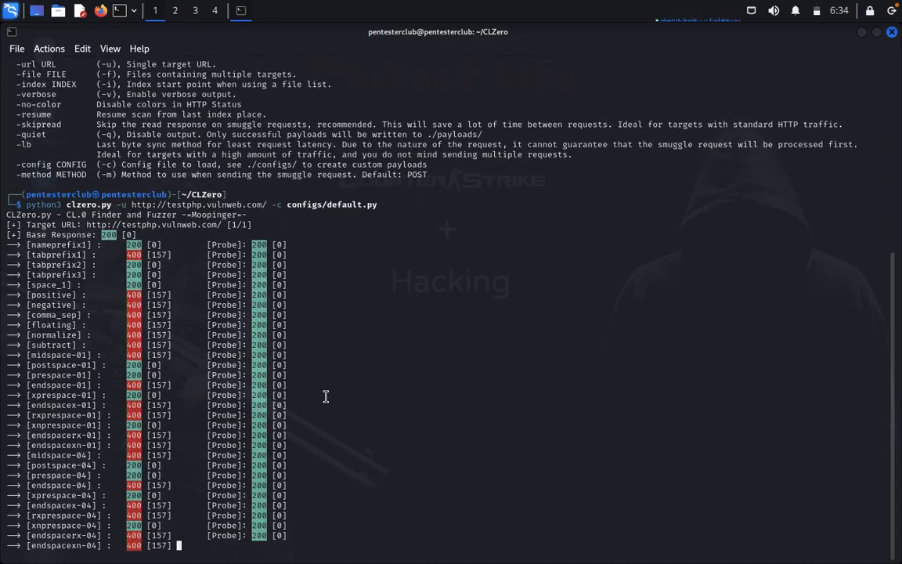
pyautogui.scroll(-3)
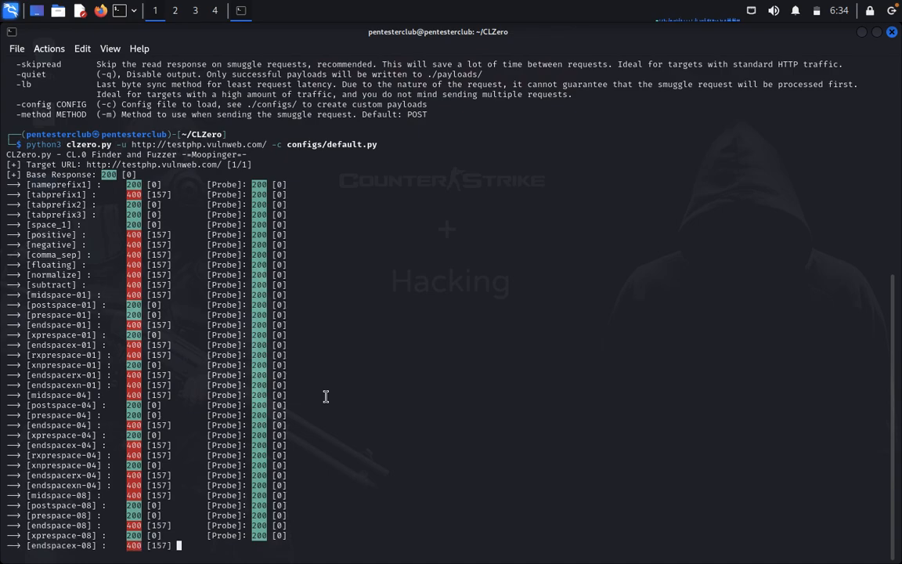
pyautogui.scroll(-3)
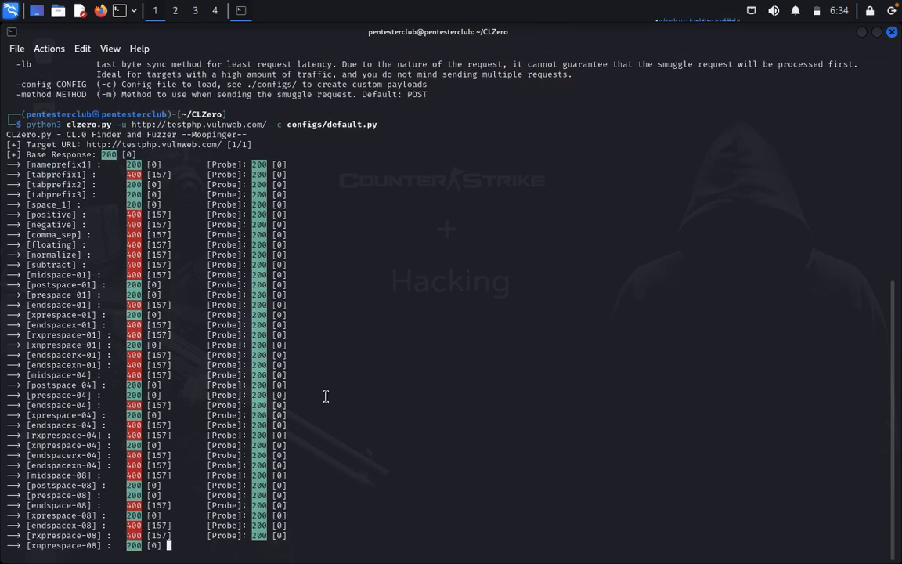
pyautogui.scroll(-3)
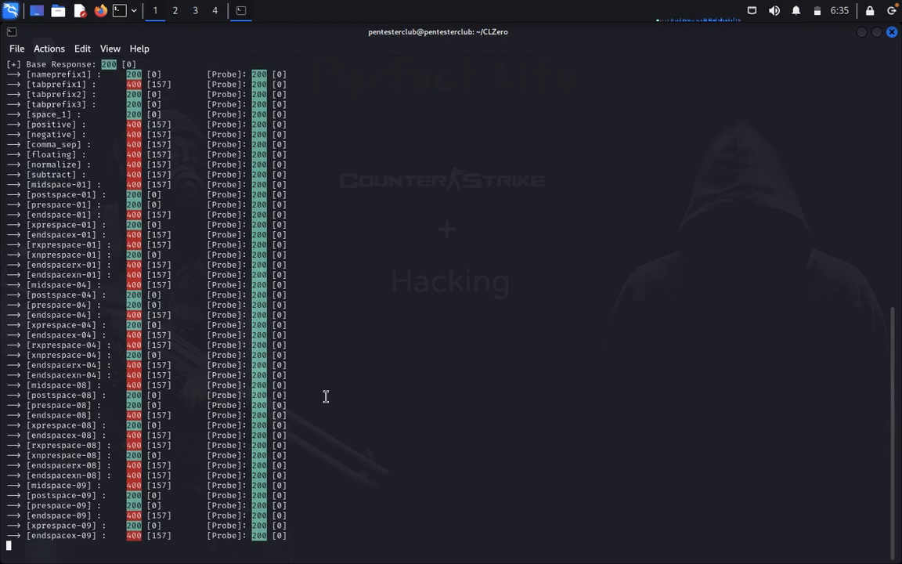
pyautogui.scroll(-3)
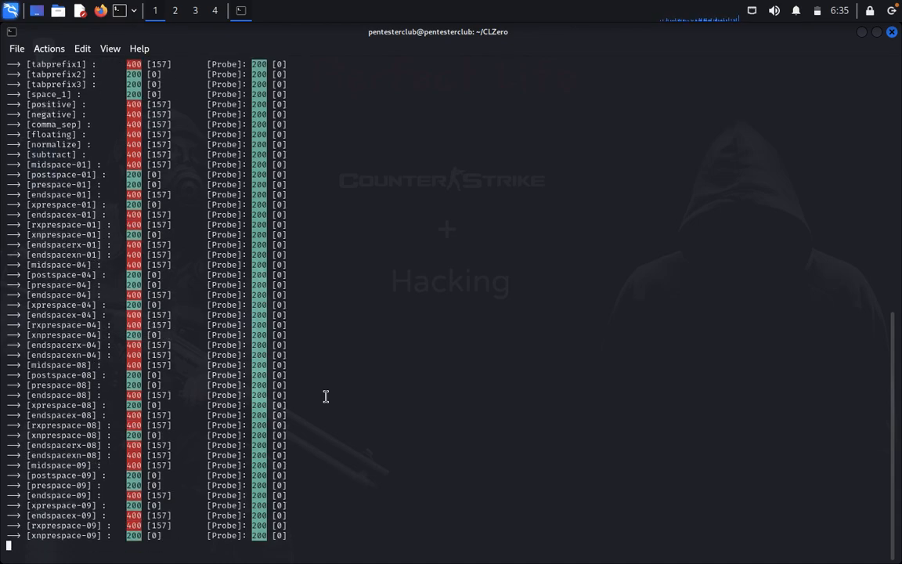
pyautogui.scroll(-3)
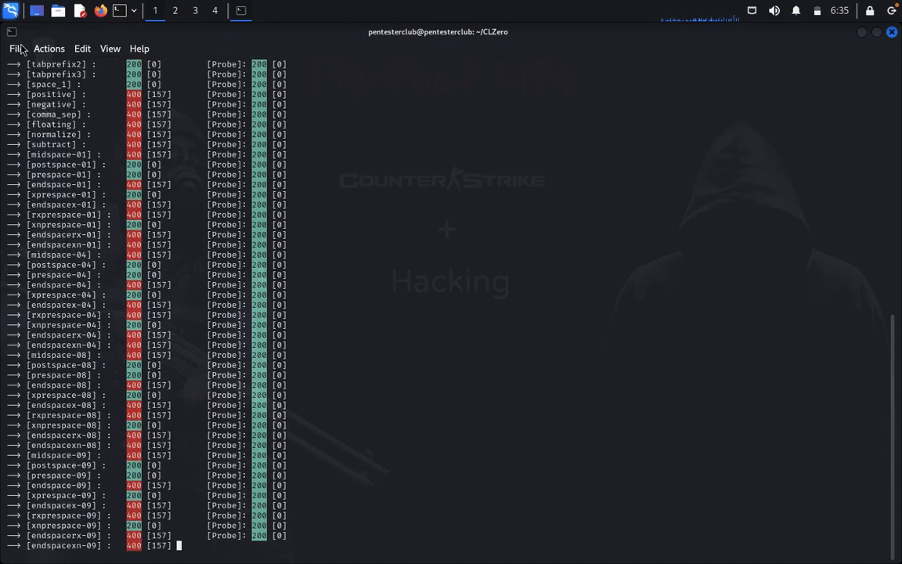
pyautogui.scroll(-3)
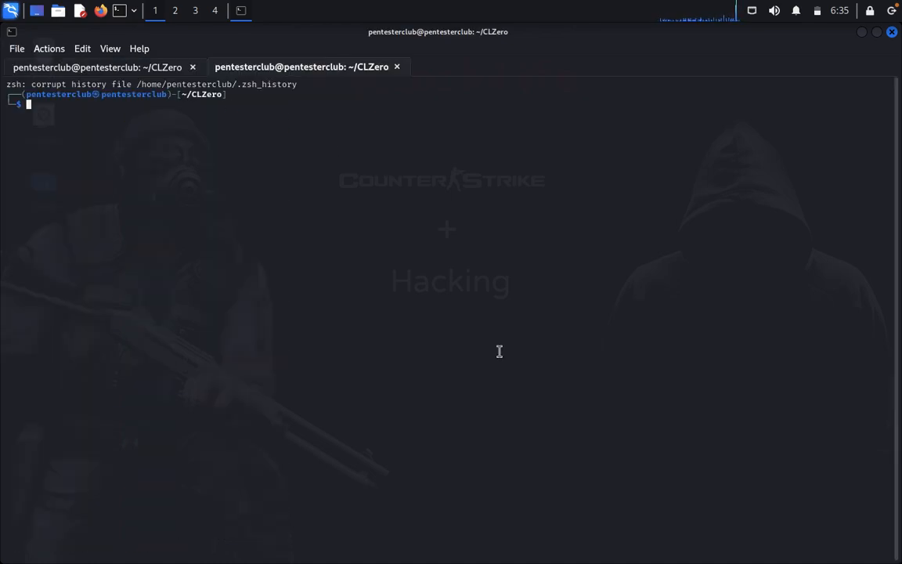
pyautogui.write('msfconsole')
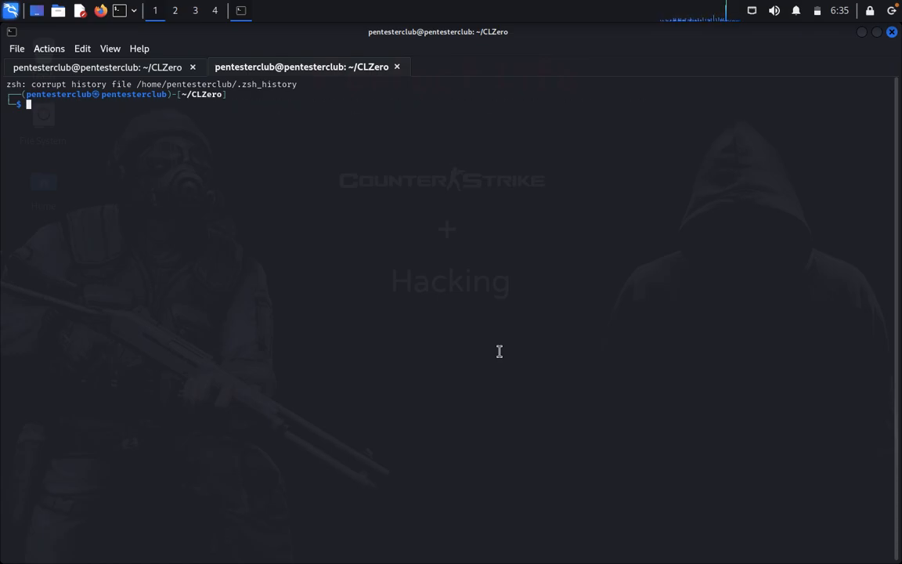
pyautogui.write('python3 analyticsrelationships.py -u airbnb.com')
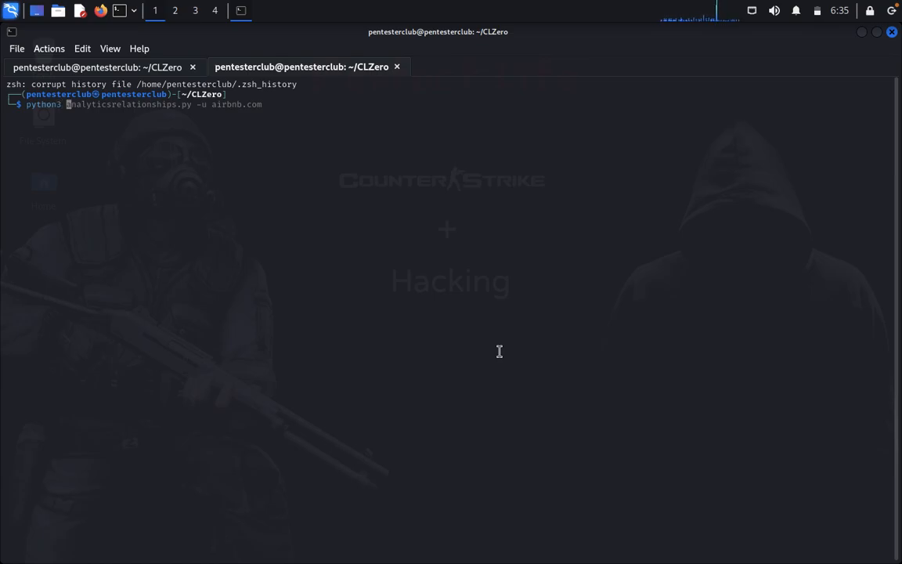
pyautogui.write('cle')
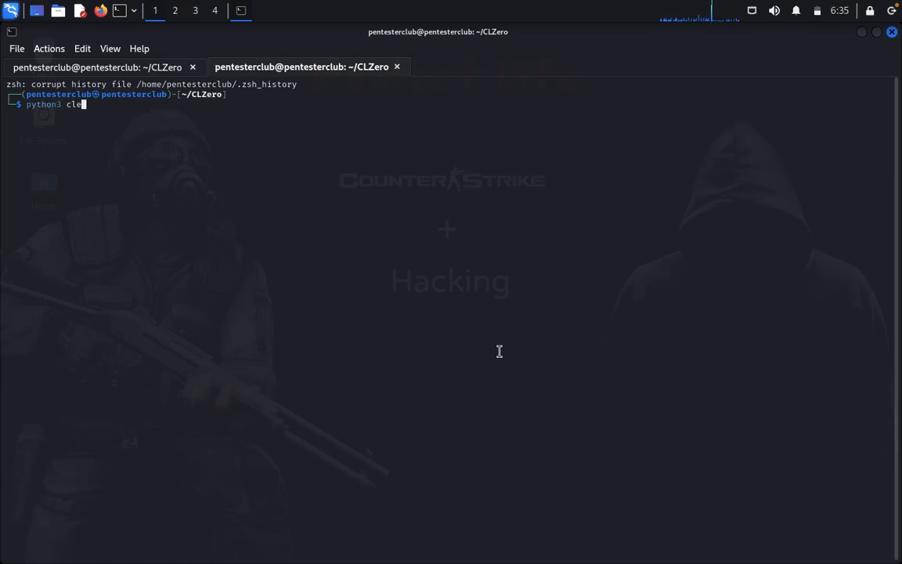
pyautogui.write('z')
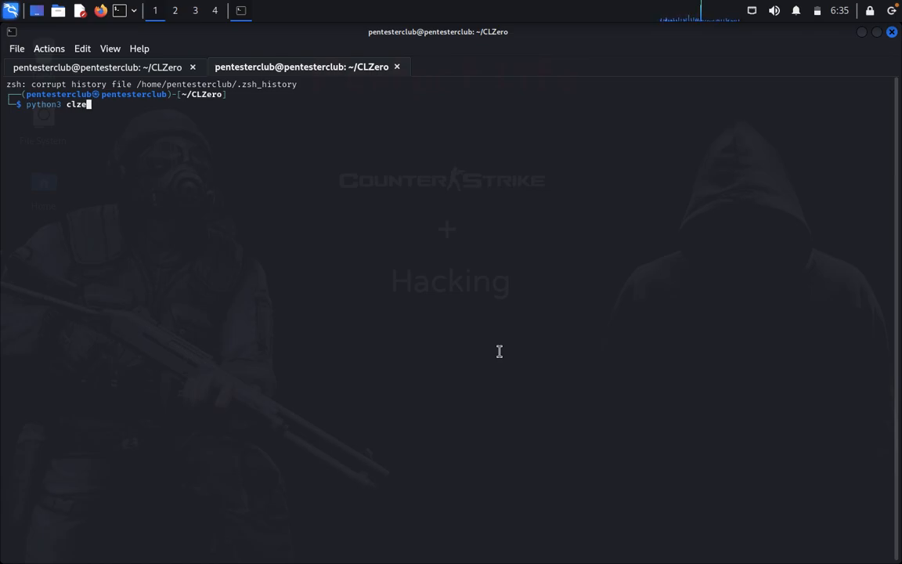
pyautogui.write('ro.py -')
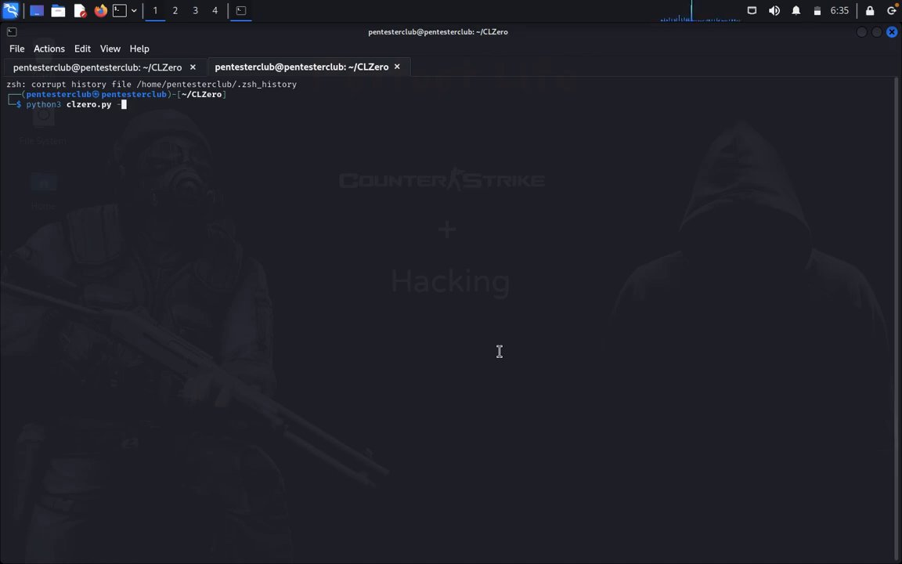
pyautogui.write('u test')
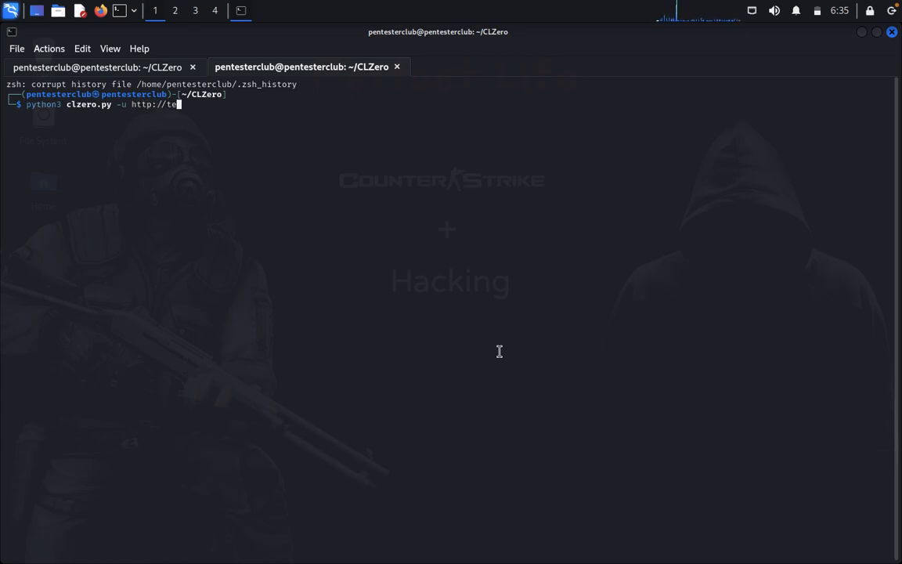
pyautogui.write('stphp')
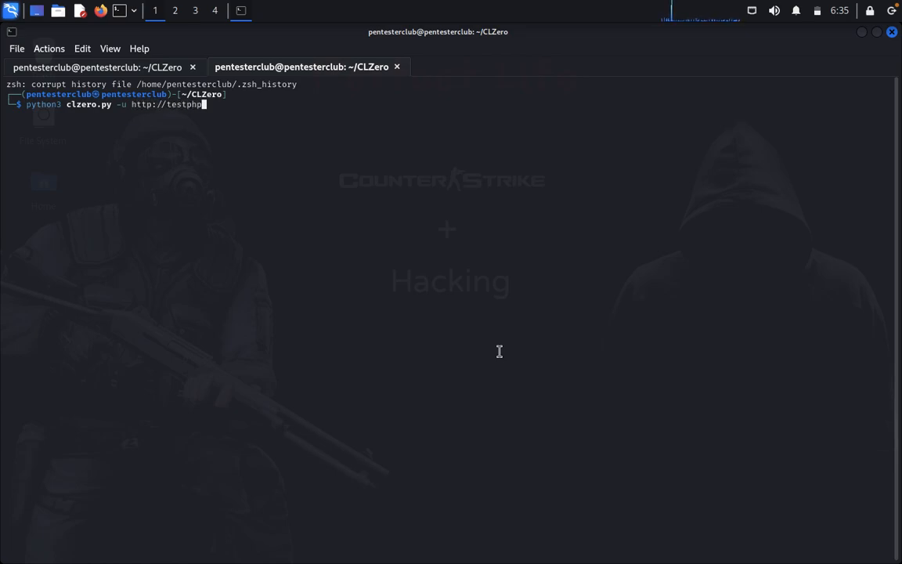
pyautogui.write('.vulnweb')
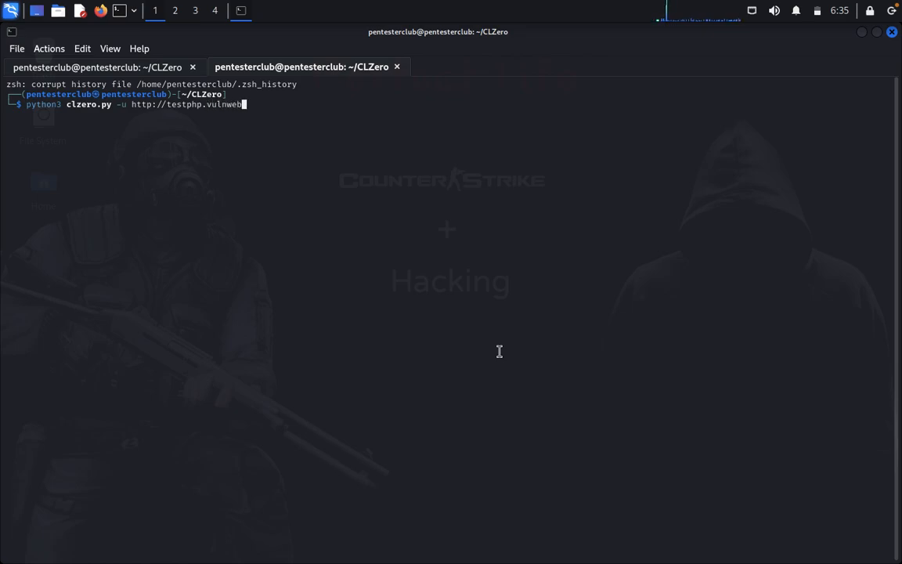
pyautogui.write('.com')
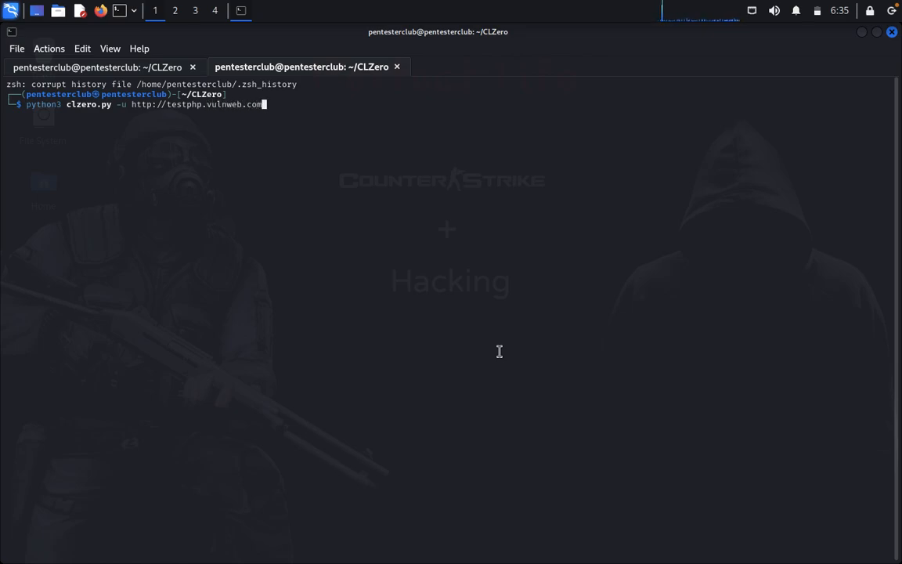
pyautogui.write('/')
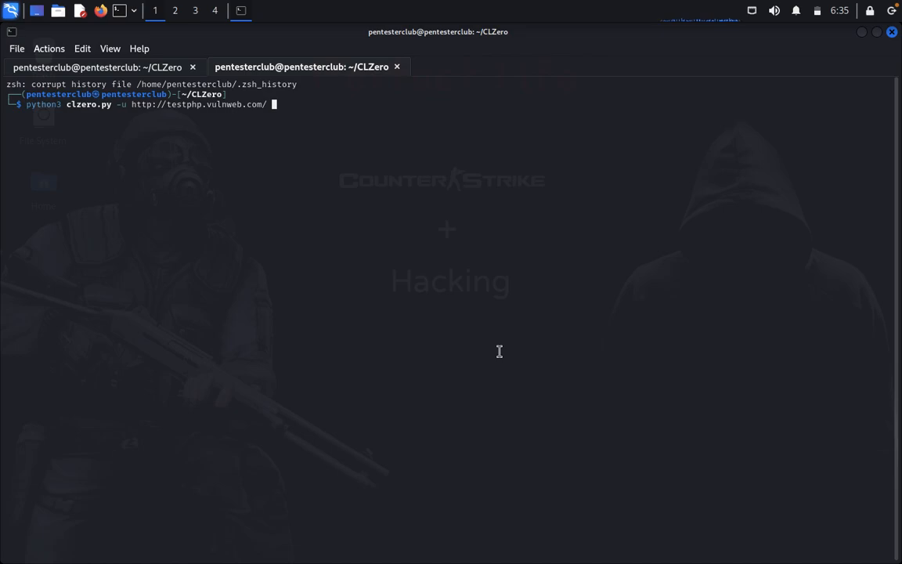
# Add -c configs/default.py and -skipread, then launch the skip-read scan.
pyautogui.write('-')
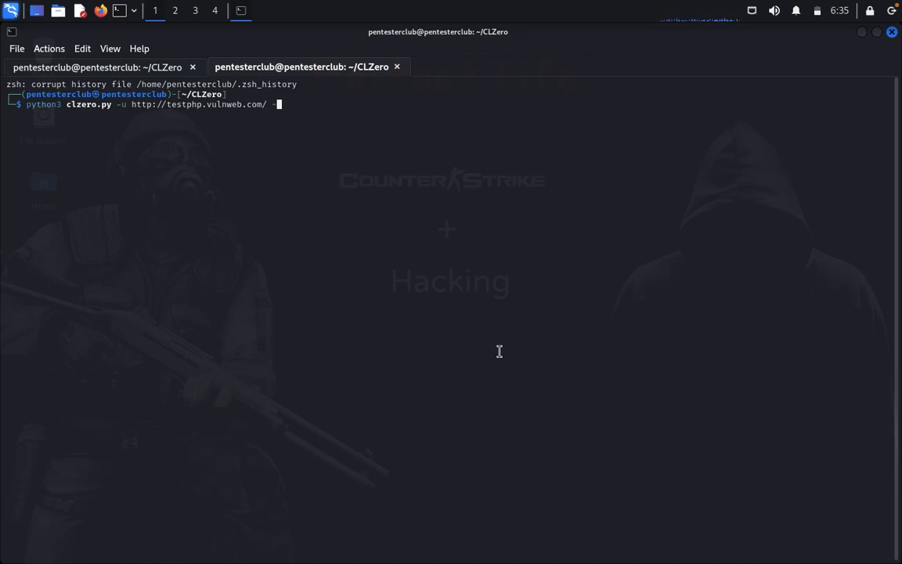
pyautogui.write('c')
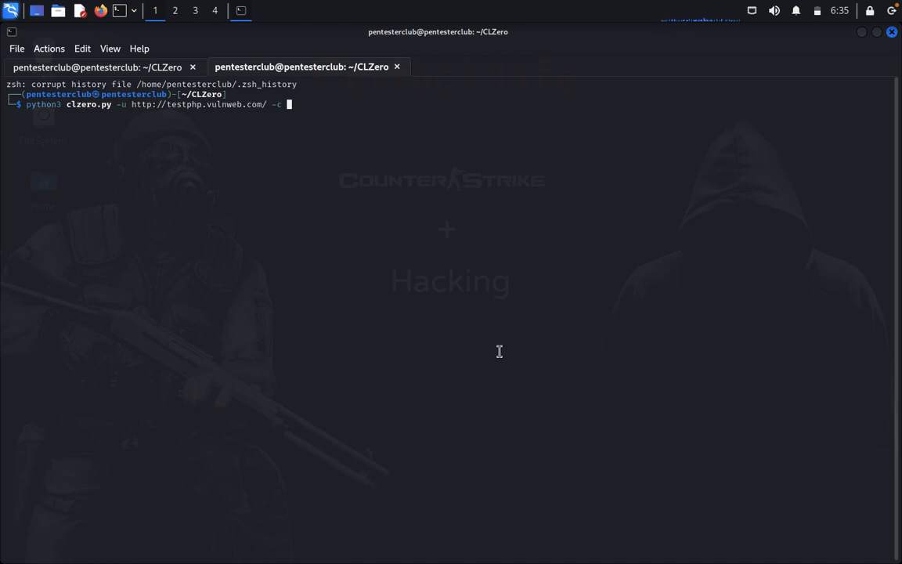
pyautogui.write('config')
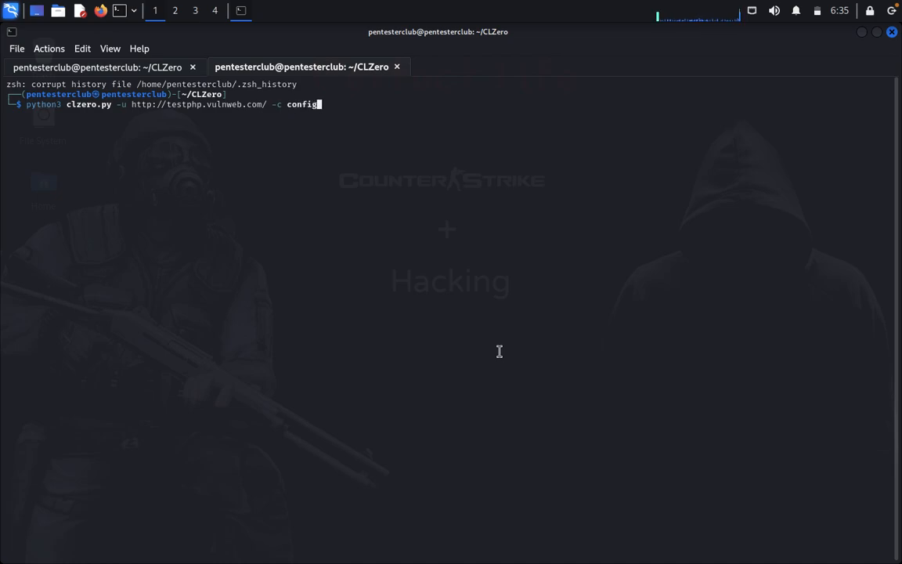
pyautogui.write('/default')
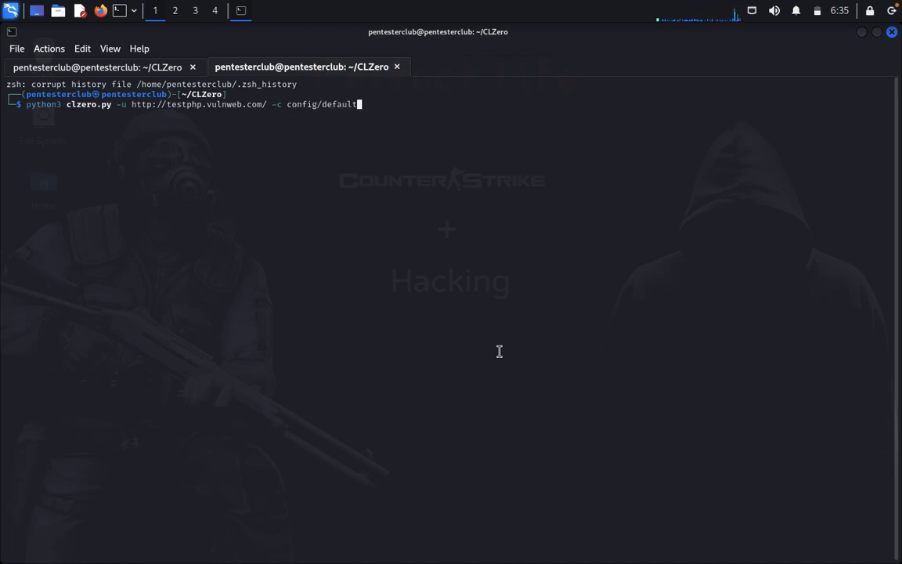
pyautogui.write('.py')
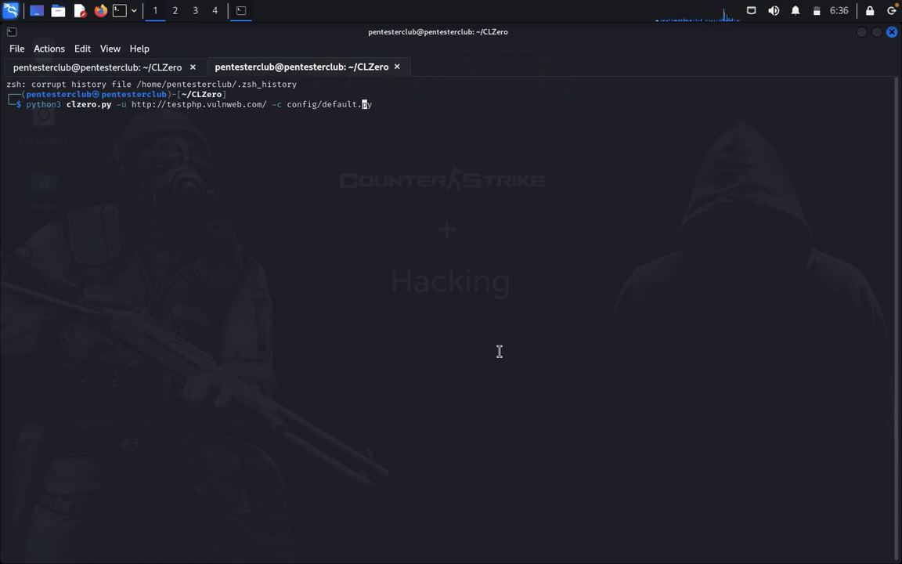
pyautogui.write('a')
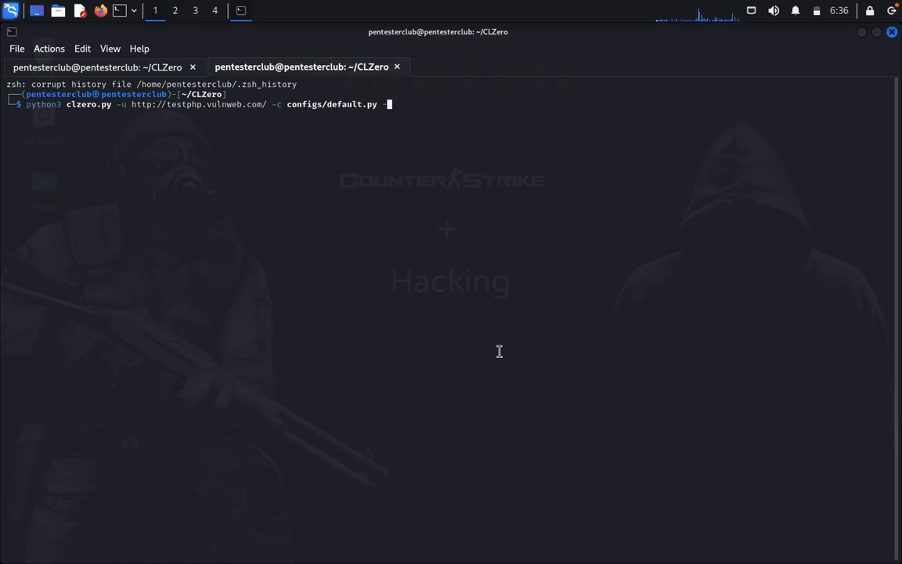
pyautogui.write('sk')
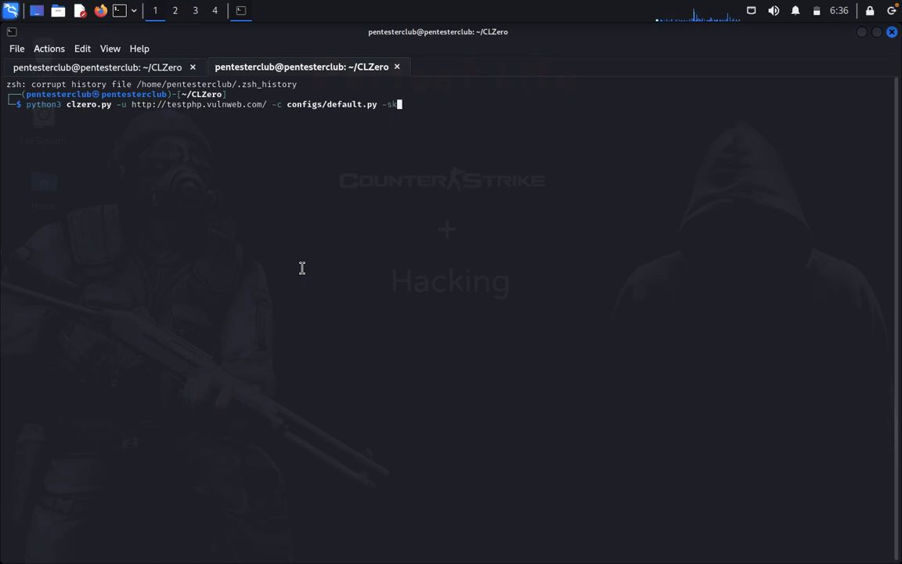
pyautogui.write('ip')
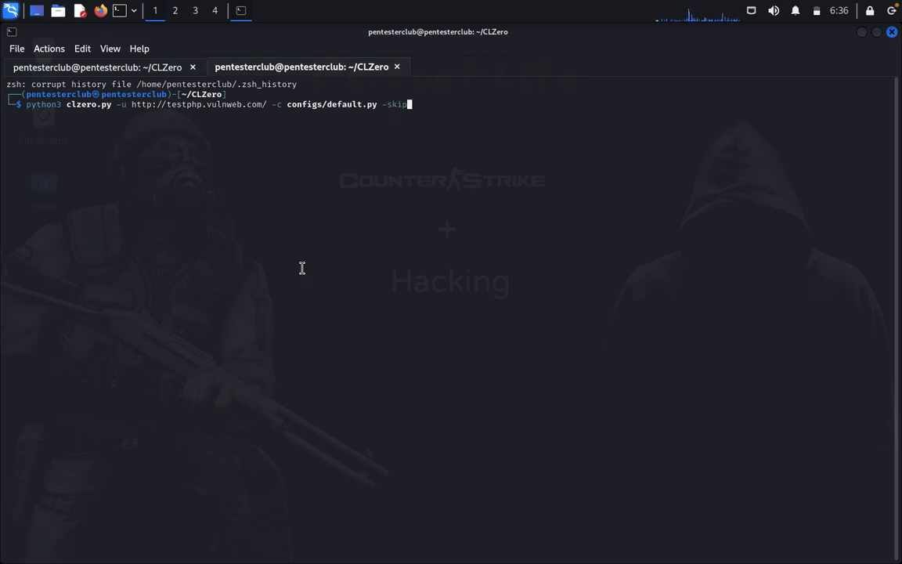
pyautogui.write('re')
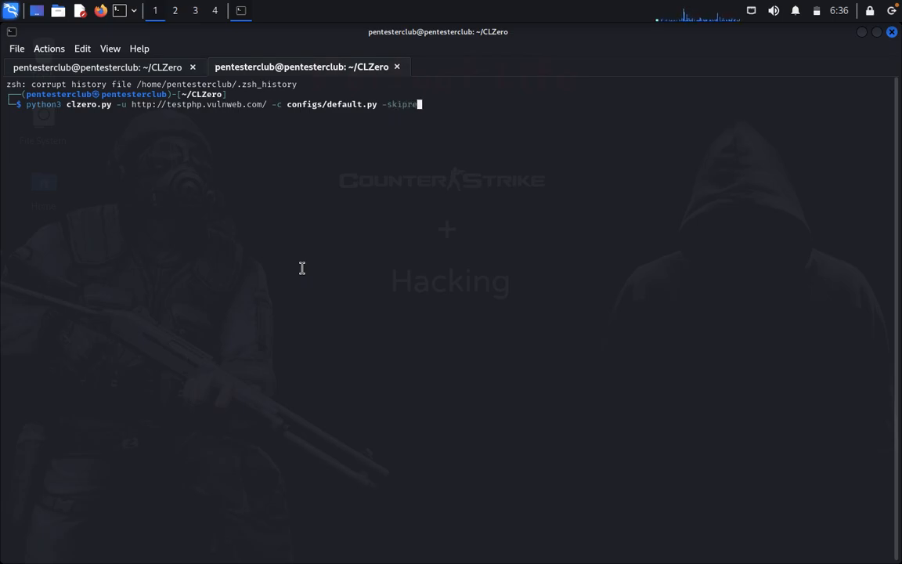
pyautogui.write('ad')
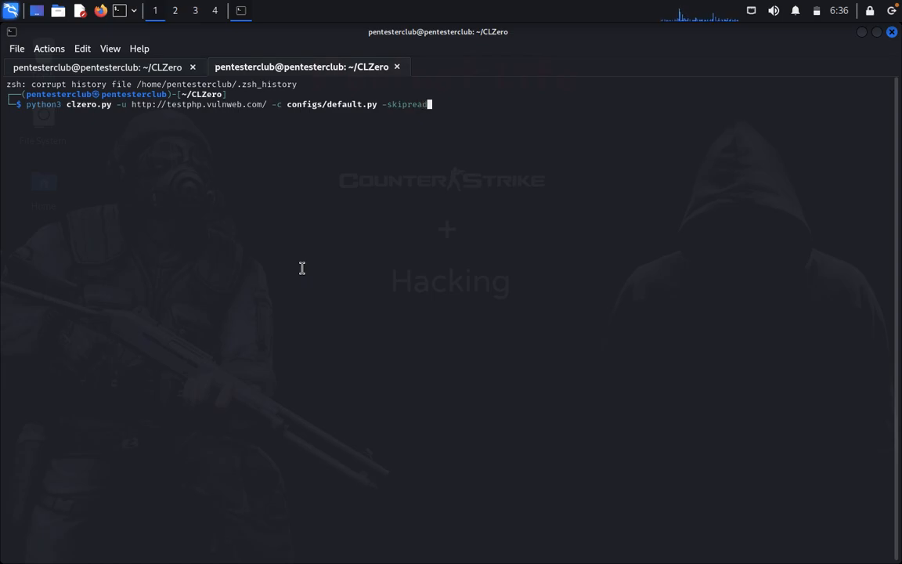
pyautogui.press('Return')
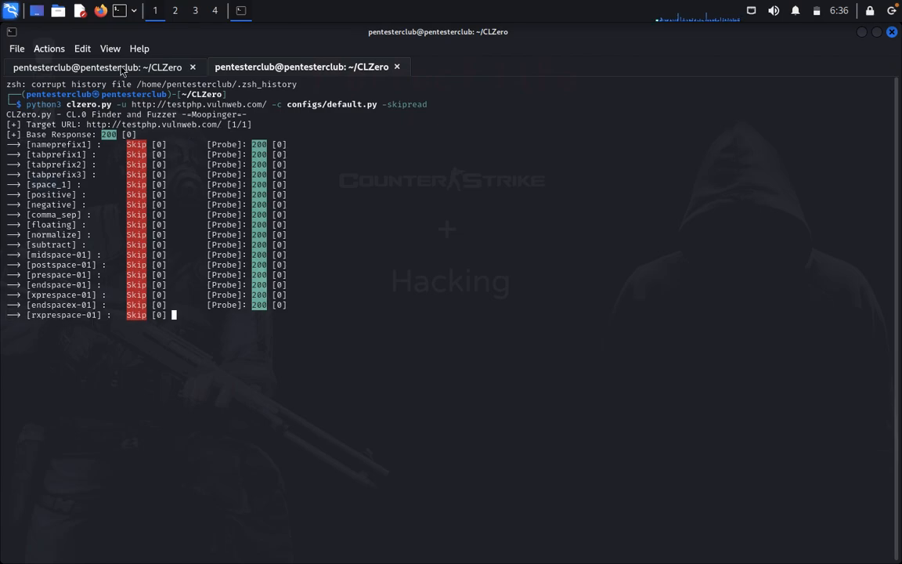
# Scroll through the skip-read scan's Skip and Probe 200 results.
pyautogui.scroll(-3)
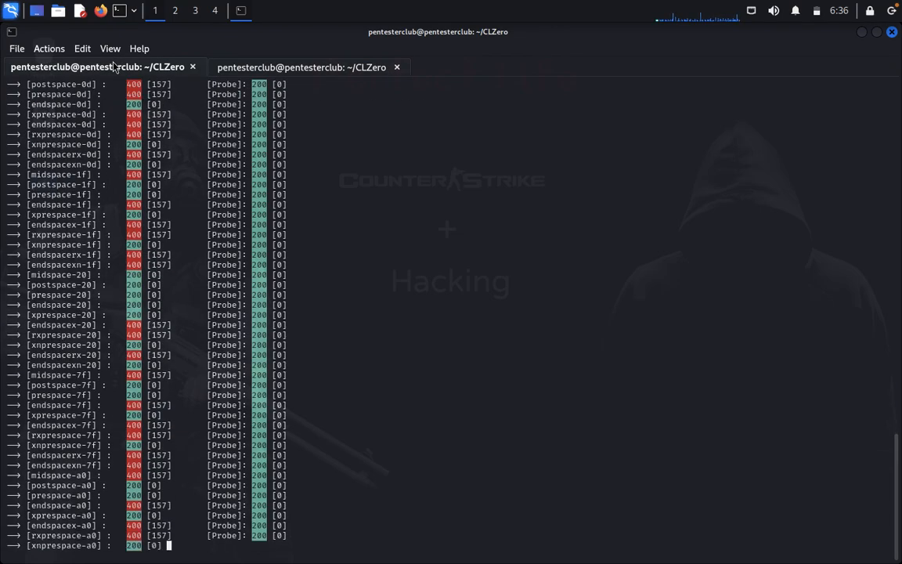
pyautogui.scroll(-3)
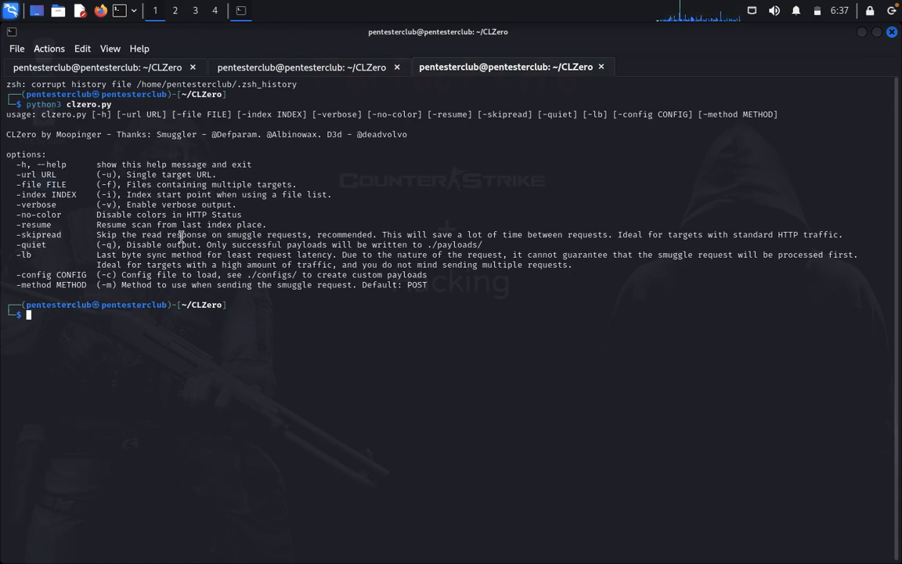
pyautogui.moveTo(347, 237)
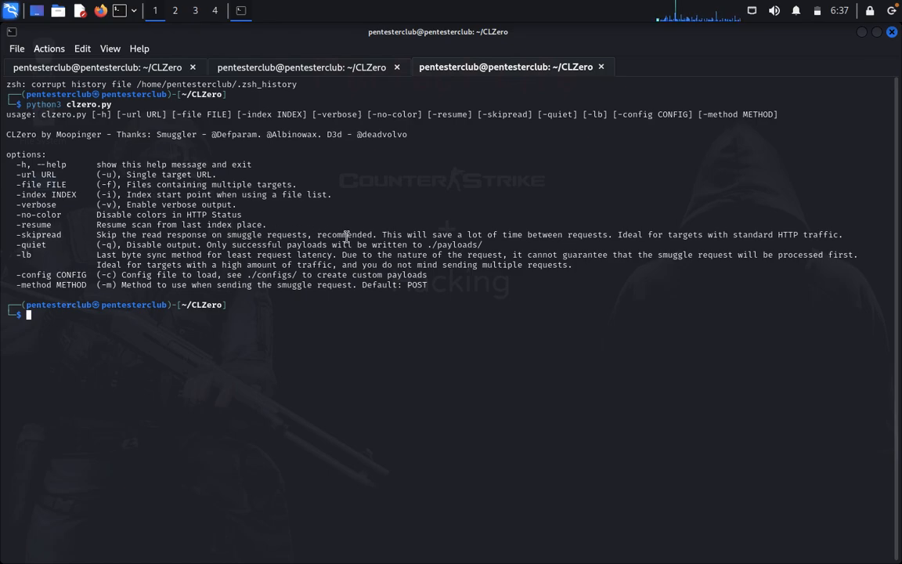
pyautogui.moveTo(519, 235)
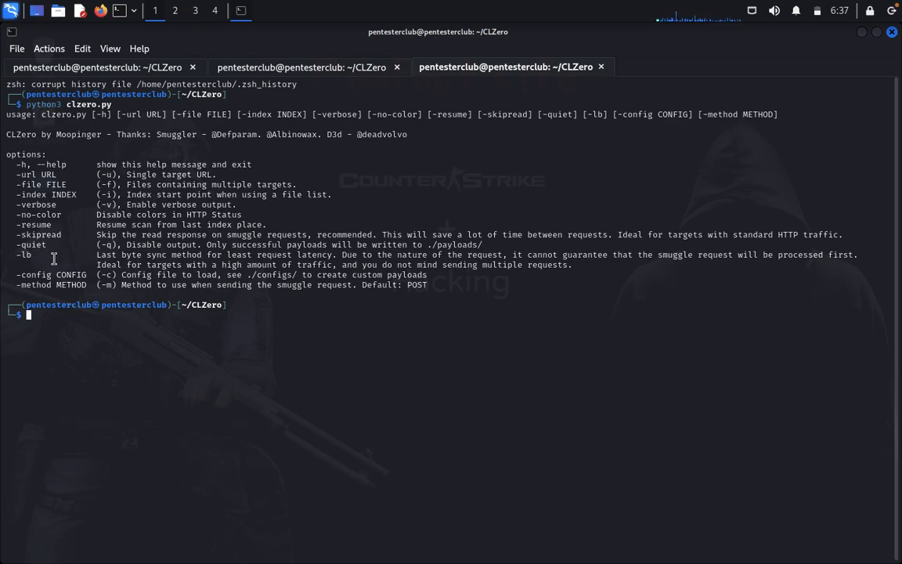
pyautogui.moveTo(159, 263)
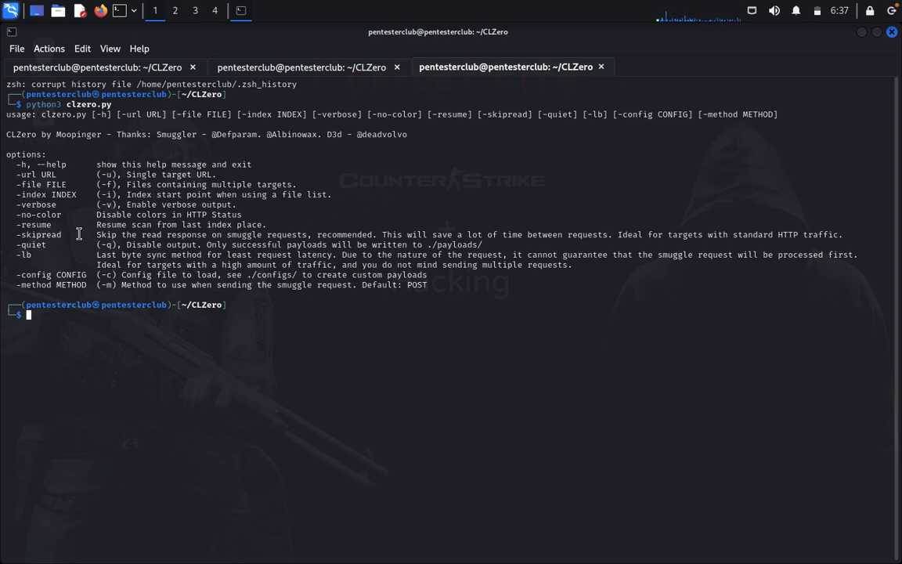
pyautogui.moveTo(237, 327)
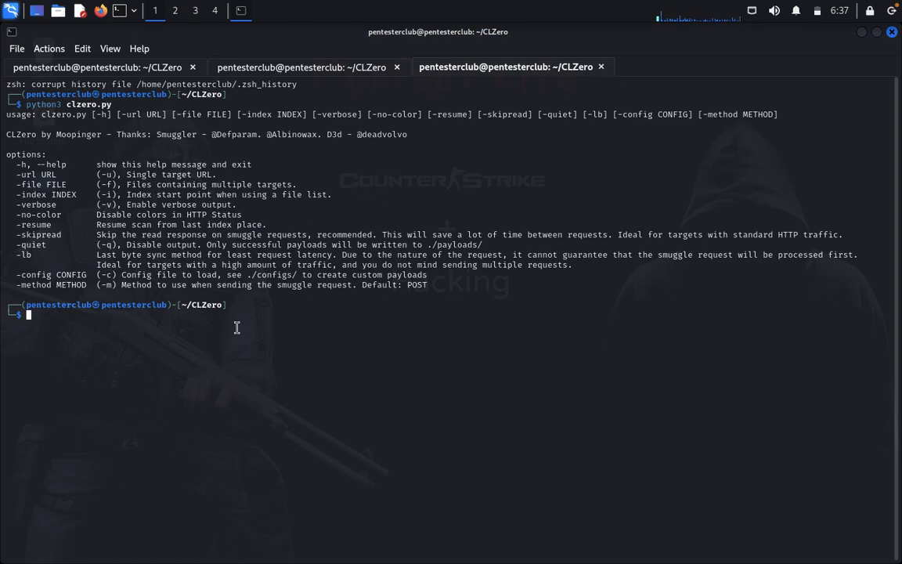
# Start a new python3 clzero.py command beneath the usage help.
pyautogui.write('python3 clzero.py')
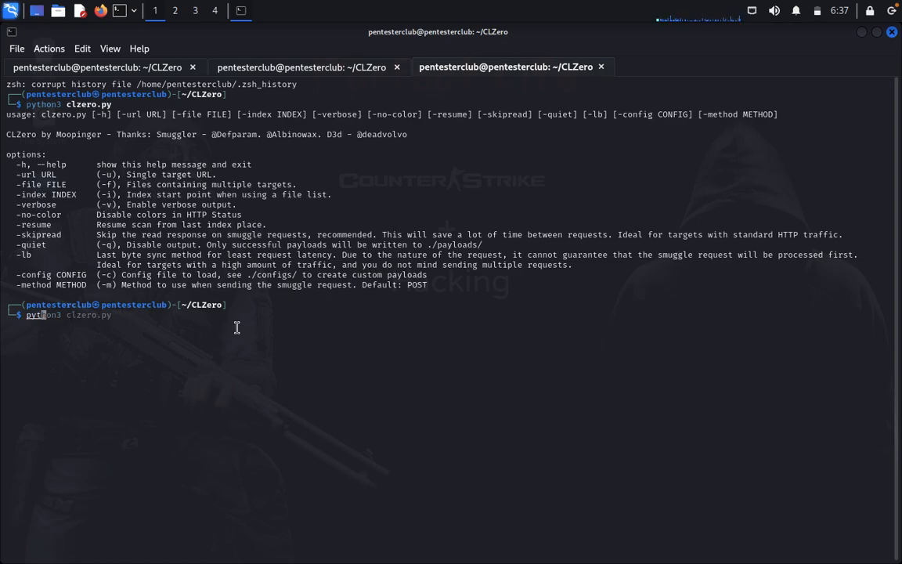
# Paste the testphp.vulnweb.com scan command, add -lb and review its results.
pyautogui.rightClick(238, 327)
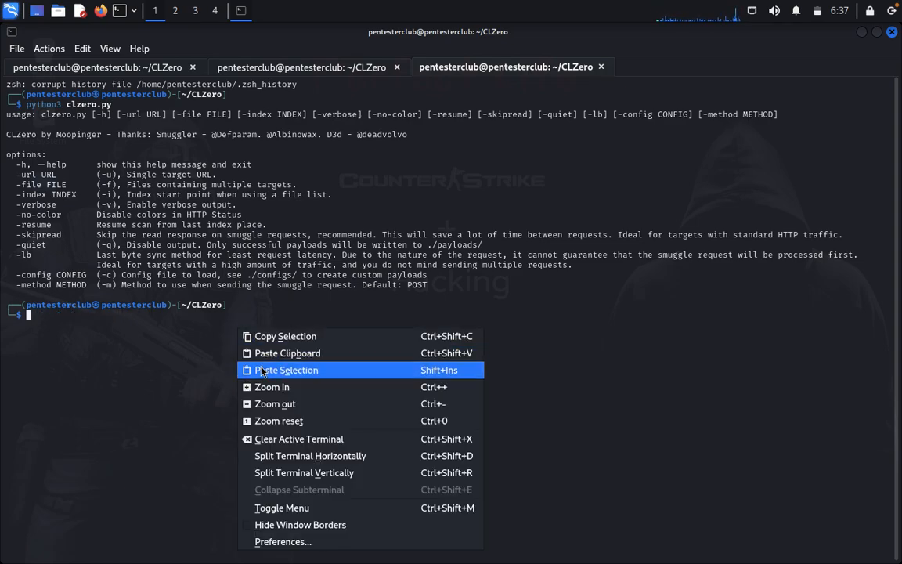
pyautogui.click(285, 369)
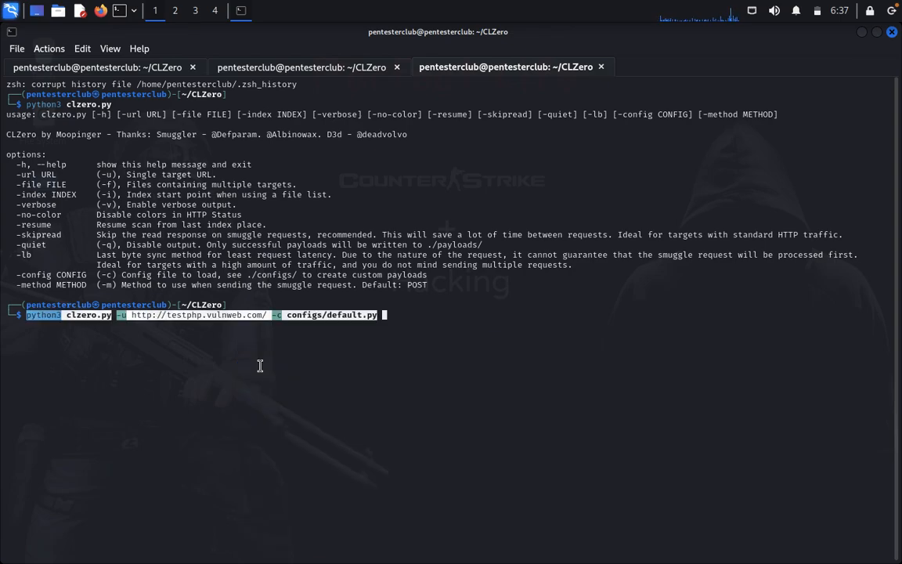
pyautogui.write('-lb')
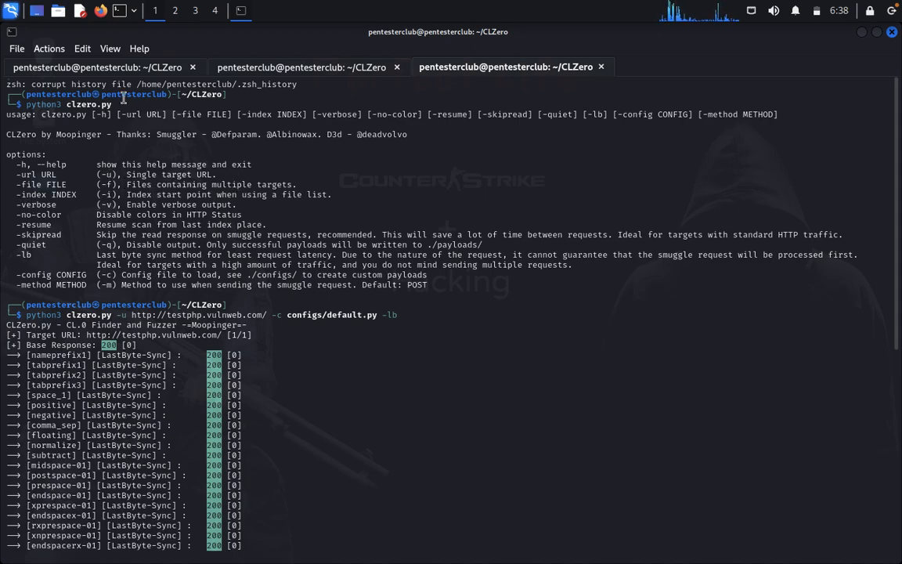
pyautogui.scroll(-3)
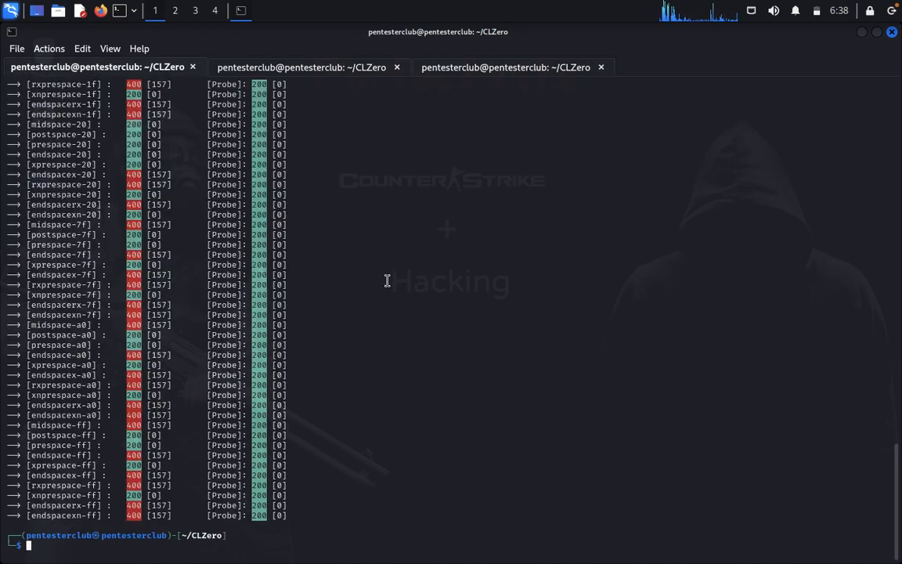
# Open urls.txt in Mousepad and begin it with twitter.com.
pyautogui.write('fconsole')
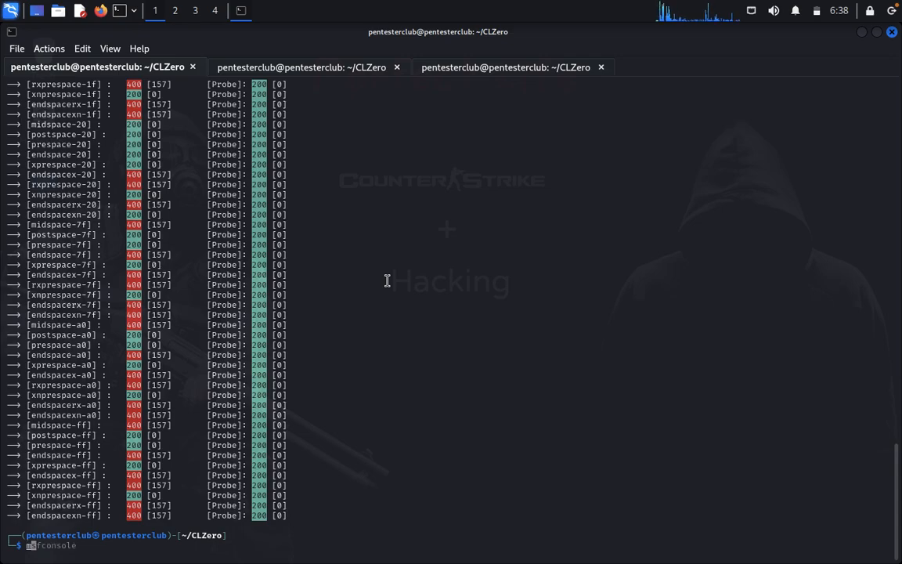
pyautogui.write('mousepad')
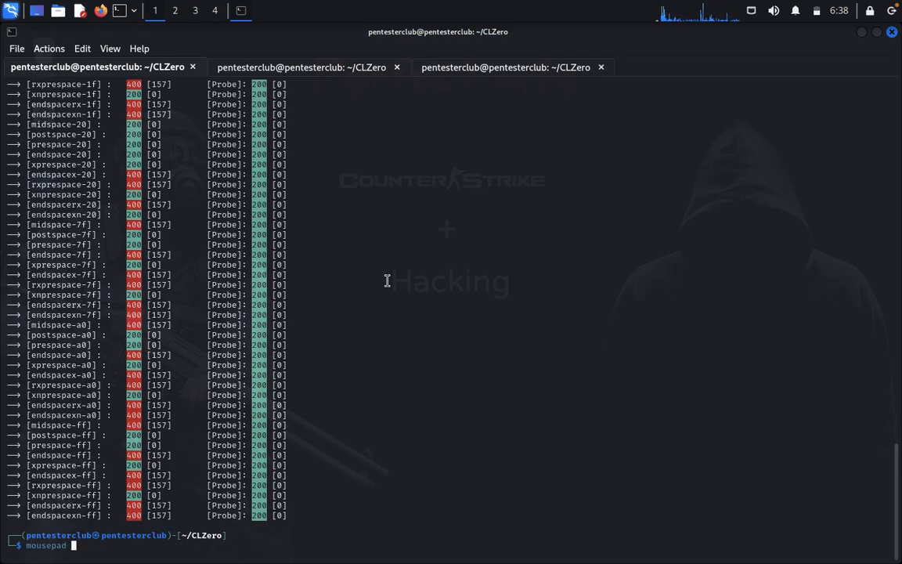
pyautogui.write('urls.tx')
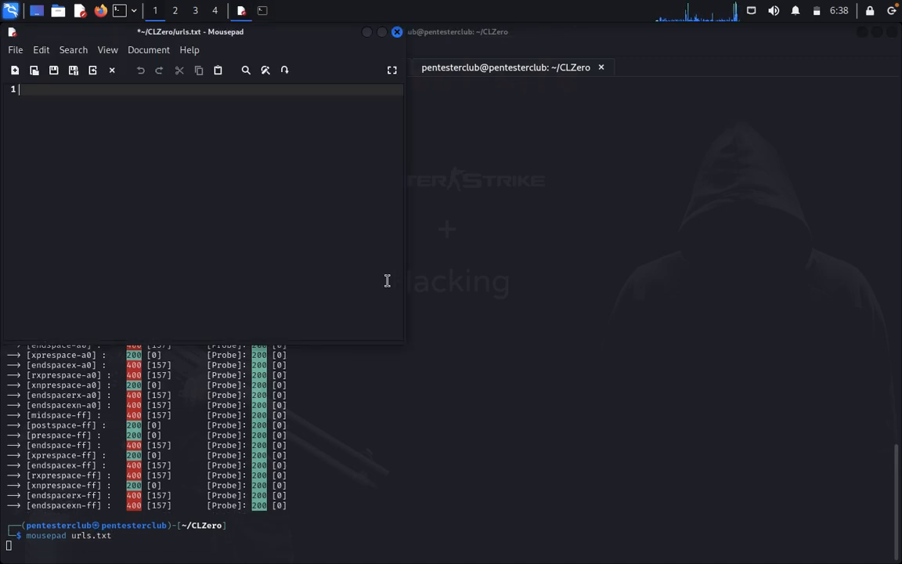
pyautogui.write('twitter.com')
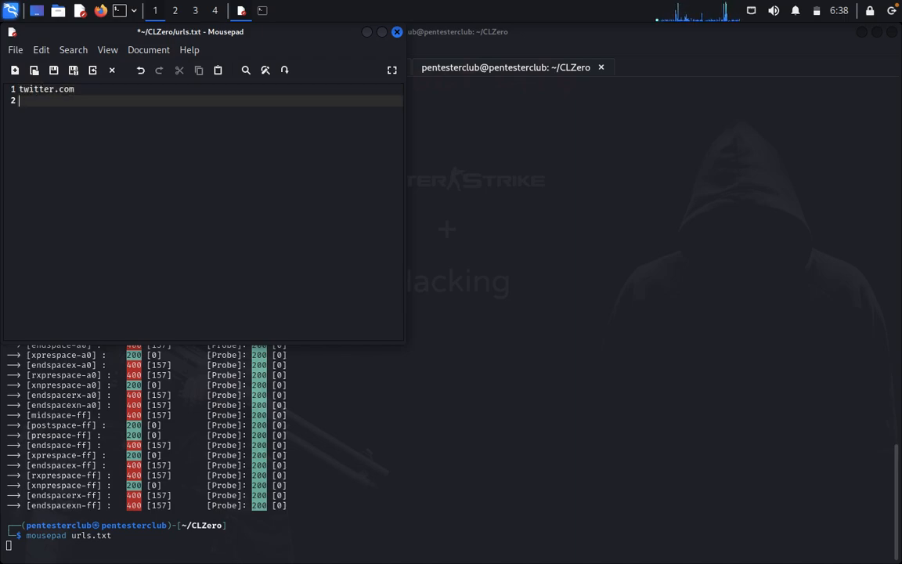
# Add x.com, yahoo.com, bing.com, hackthebox.com and tryhackme.com, one per line.
pyautogui.write('x.com')
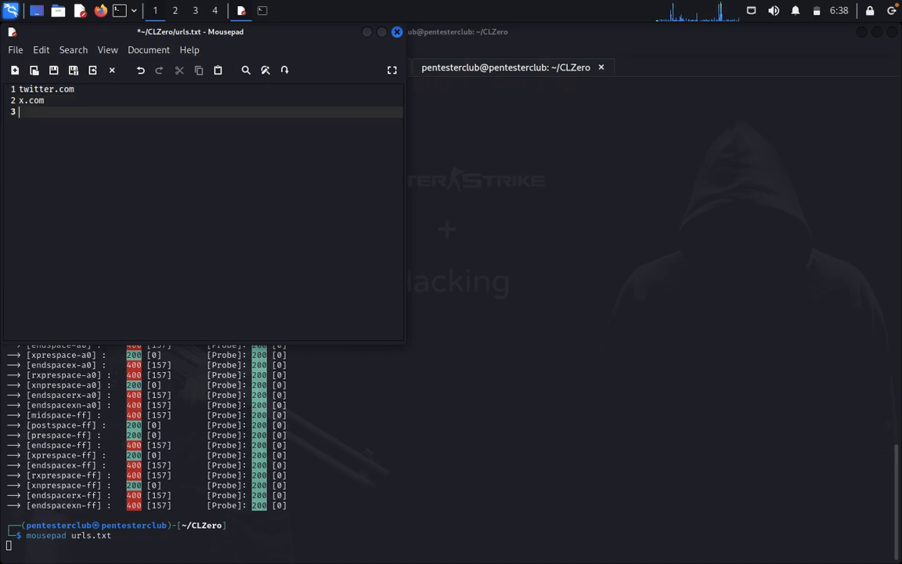
pyautogui.write('yahoo.com')
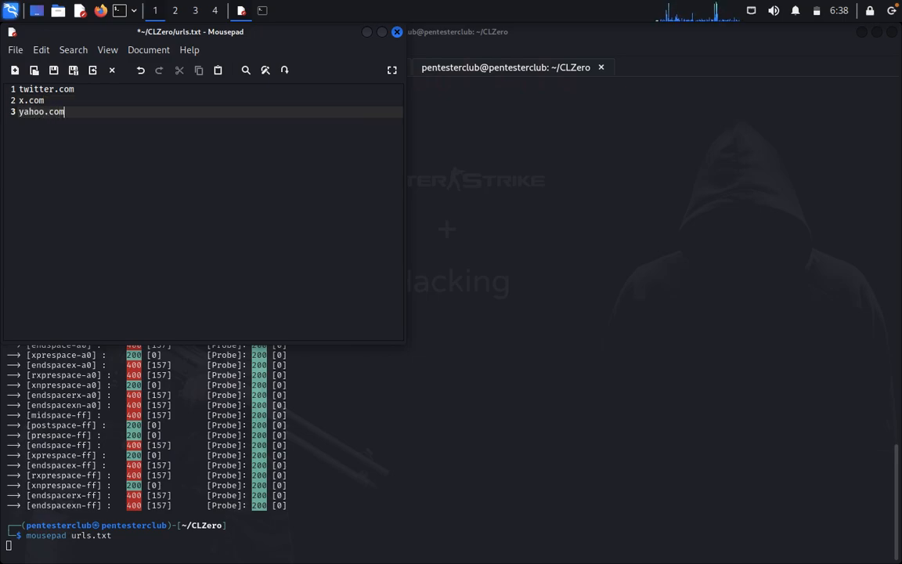
pyautogui.write('bing.com')
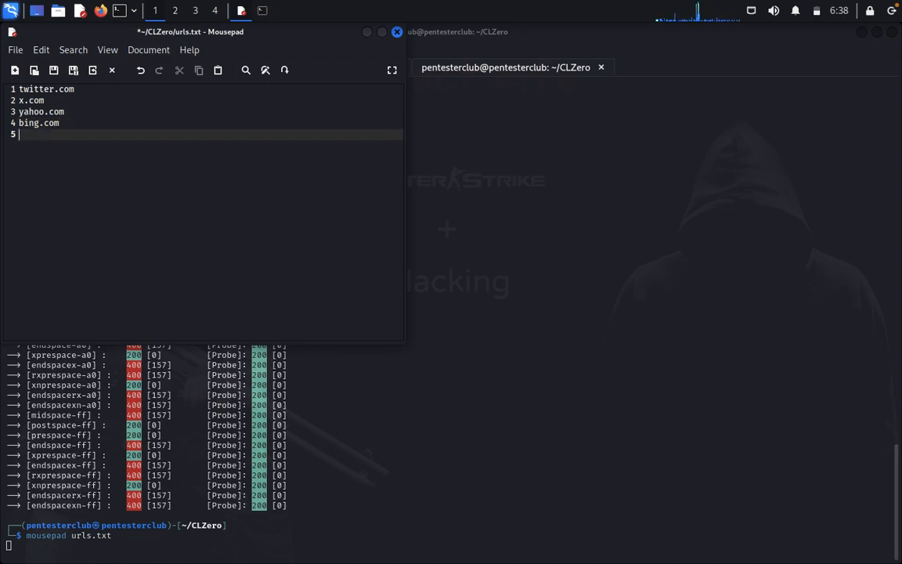
pyautogui.write('hack')
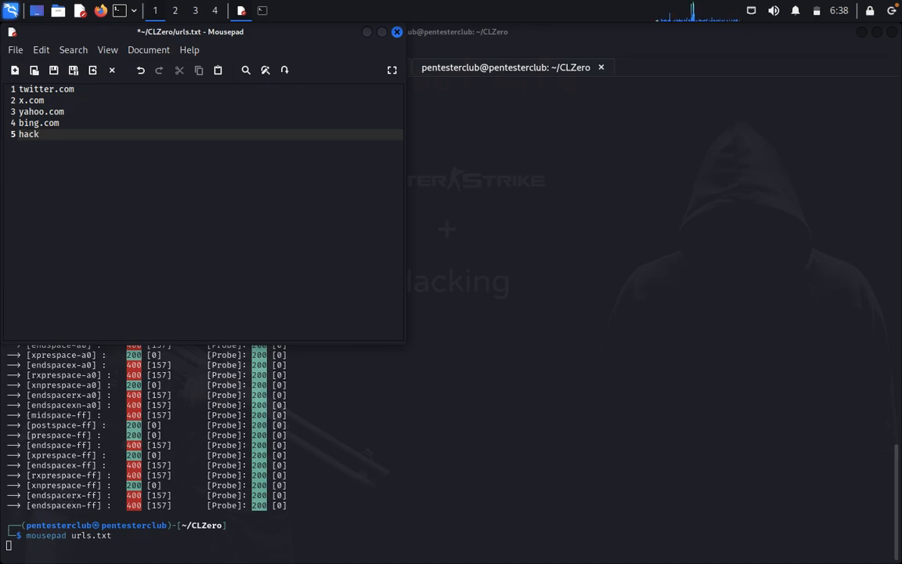
pyautogui.write('thebox.com')
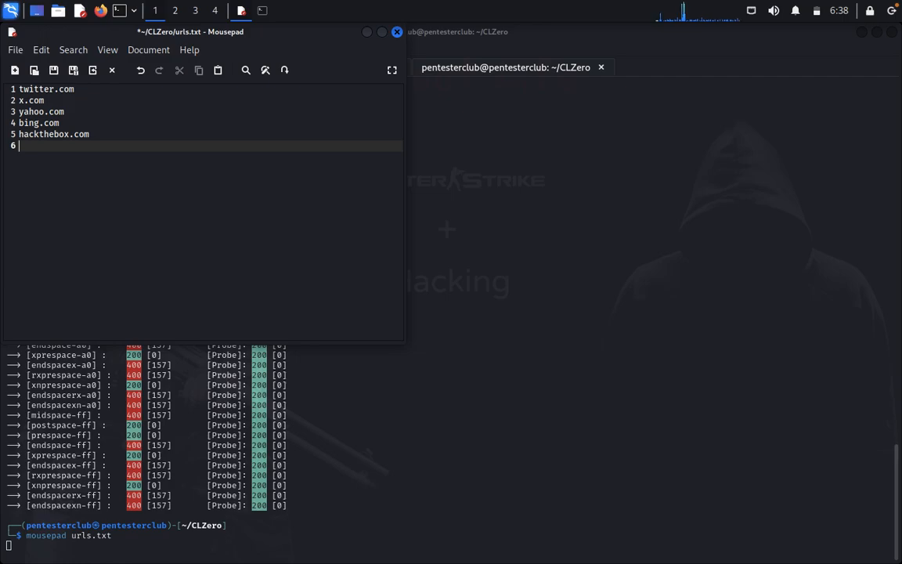
pyautogui.write('tryha')
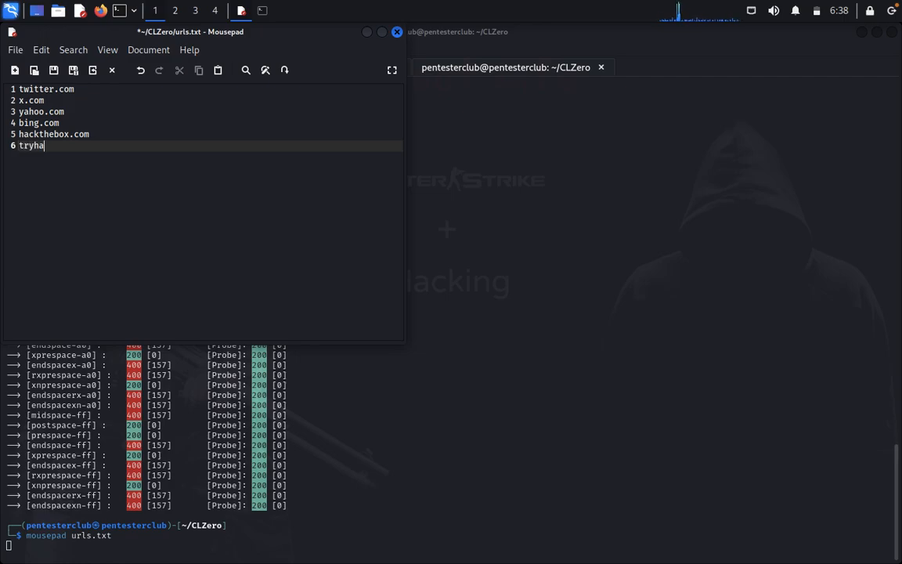
pyautogui.write('ckme.com')
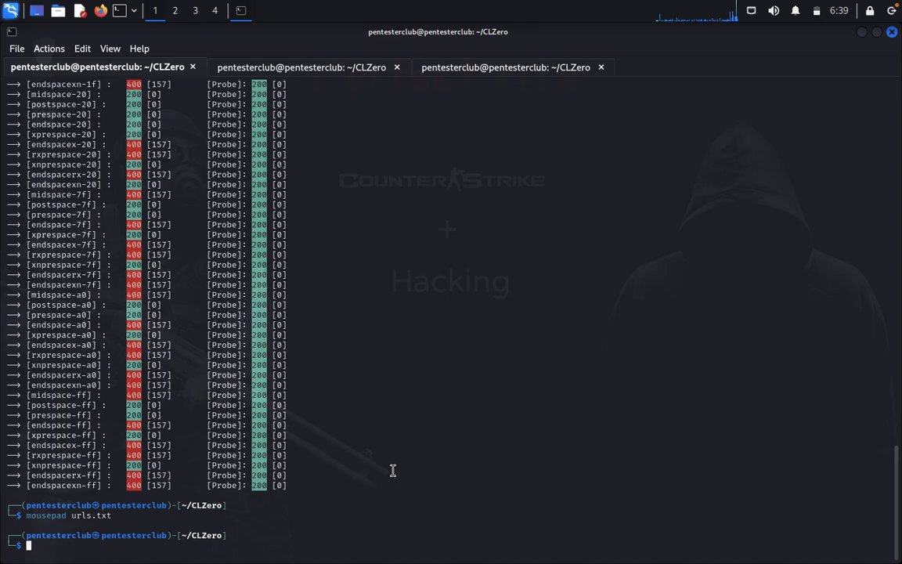
# Compose python3 clzero.py -f urls.txt -c configs/default.py to scan the URL list.
pyautogui.write('python3 clzero.py -u http://testphp.vulnweb.com/ -c configs/default.py')
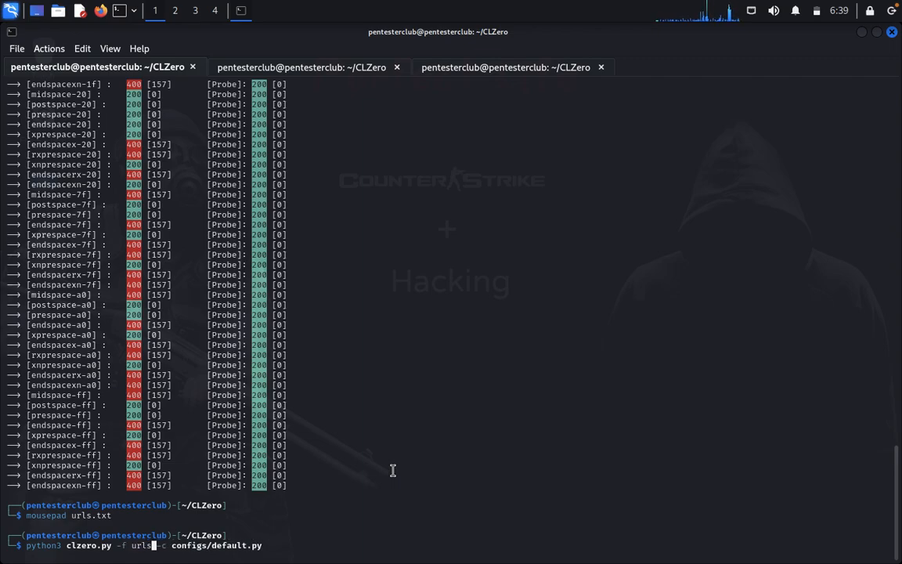
pyautogui.write('.txt')
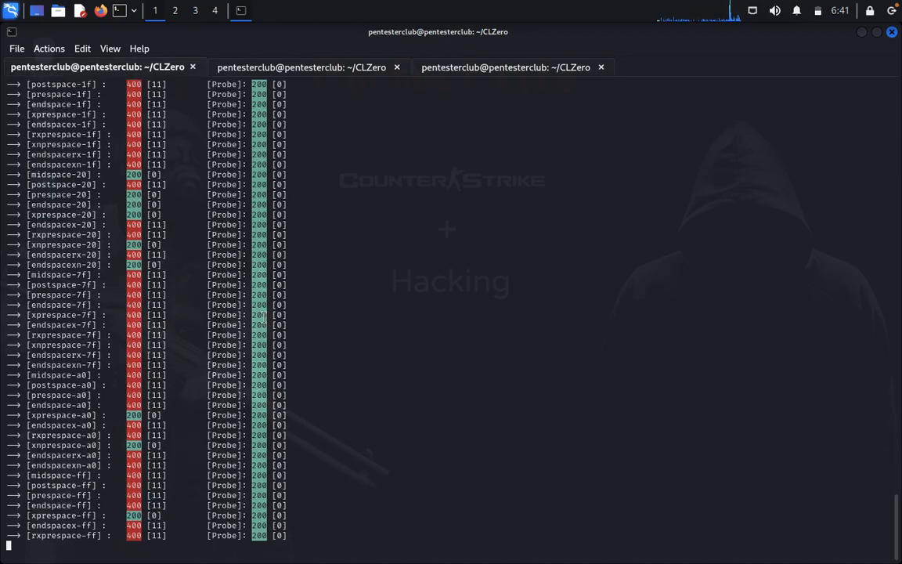
# Run the file-list scan and review the 400/200 status output for each payload.
pyautogui.scroll(-3)
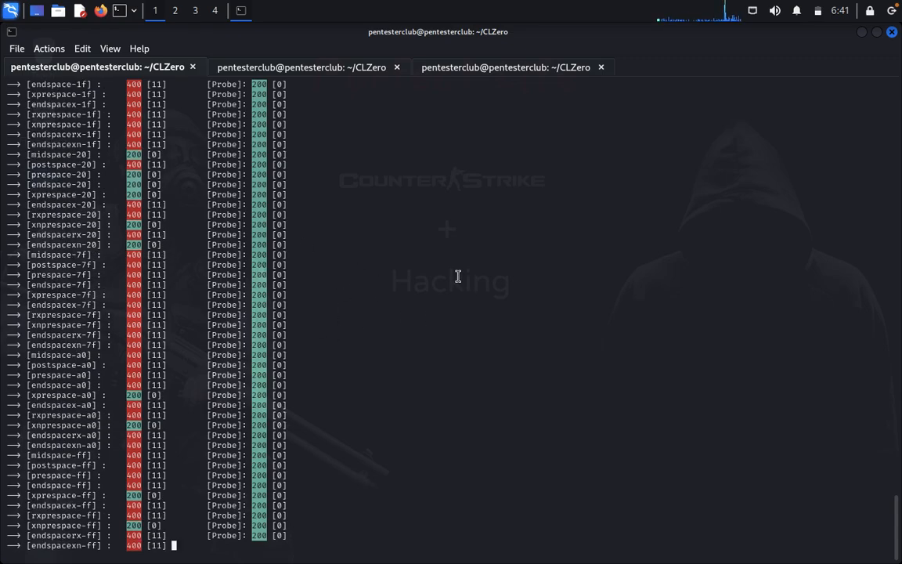